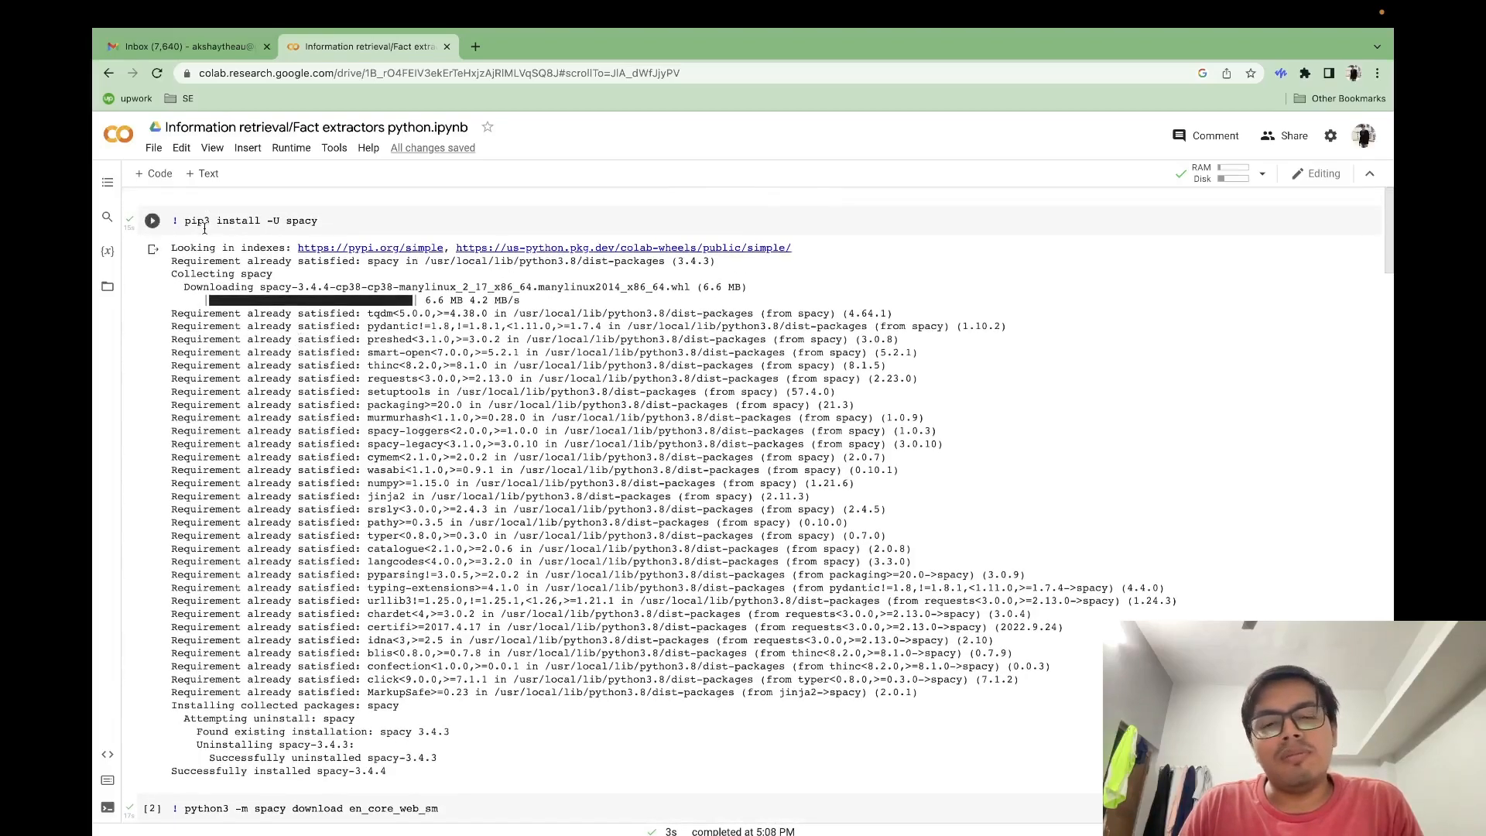
{"action": "scroll", "scroll_direction": "down", "scroll_amount": 3}
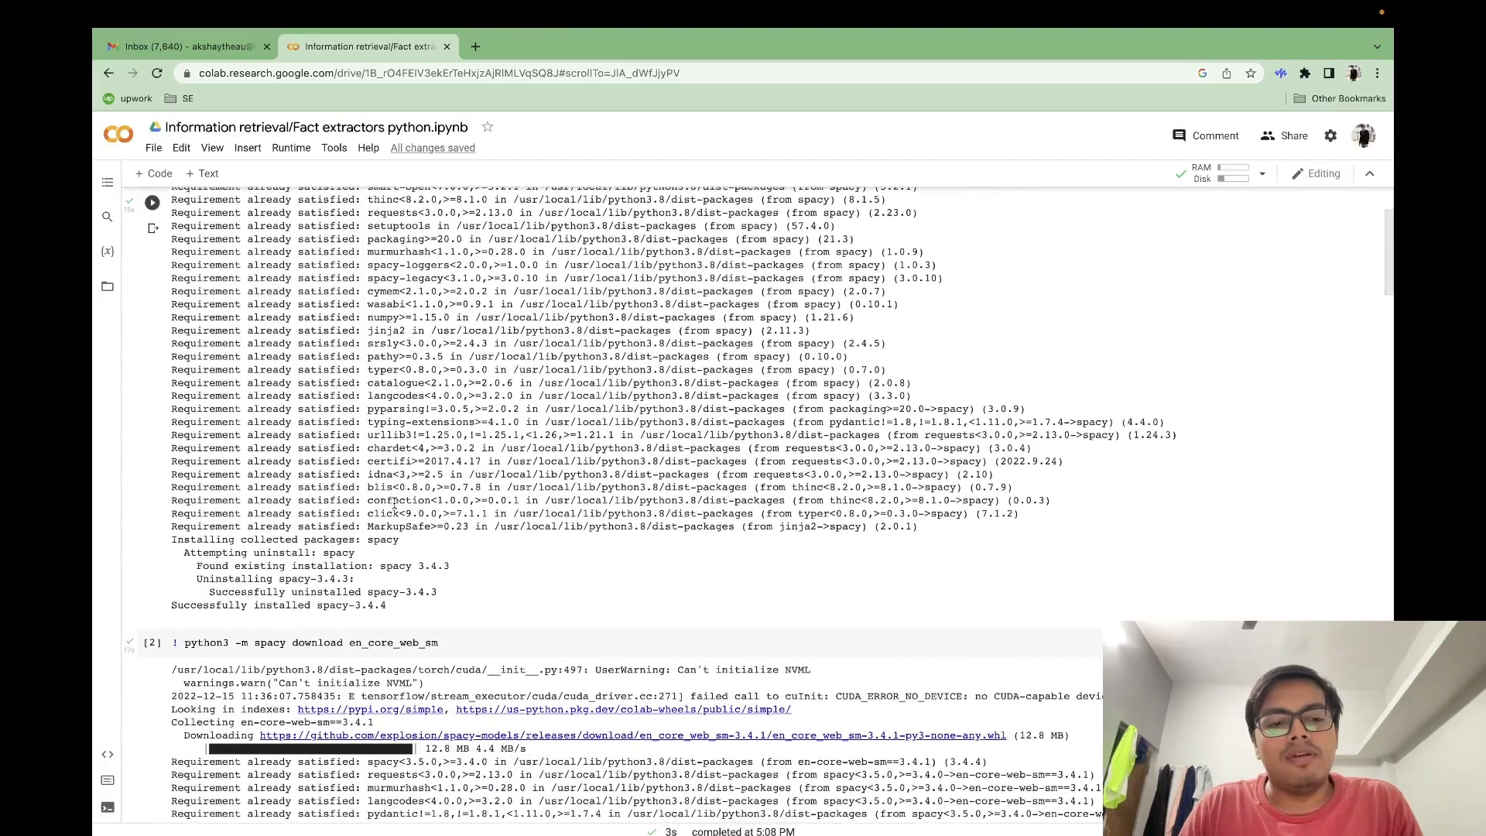
{"action": "scroll", "scroll_direction": "down", "scroll_amount": 3}
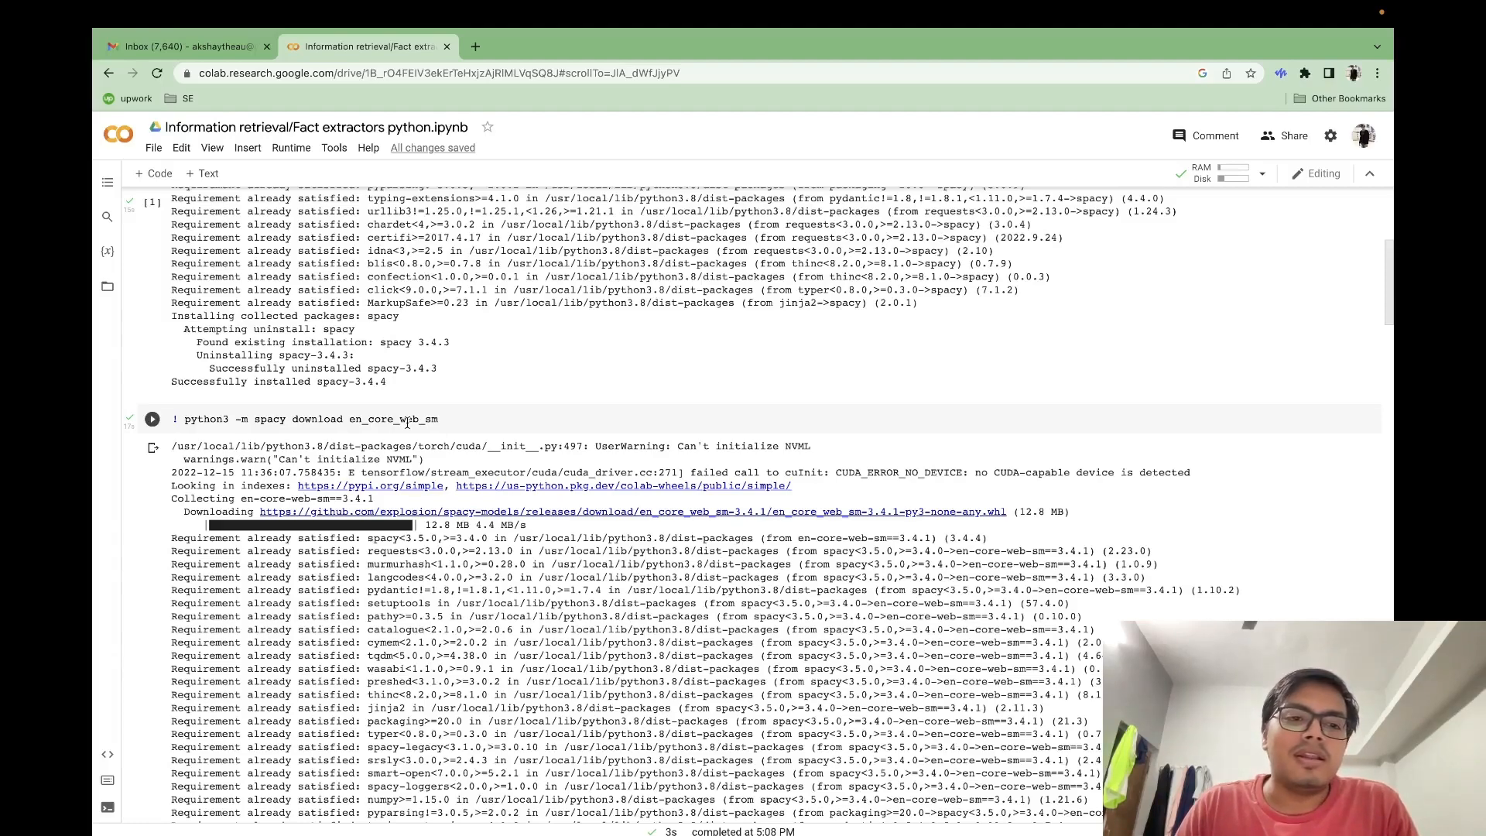
{"action": "mouse_move", "coordinate": [417, 437]}
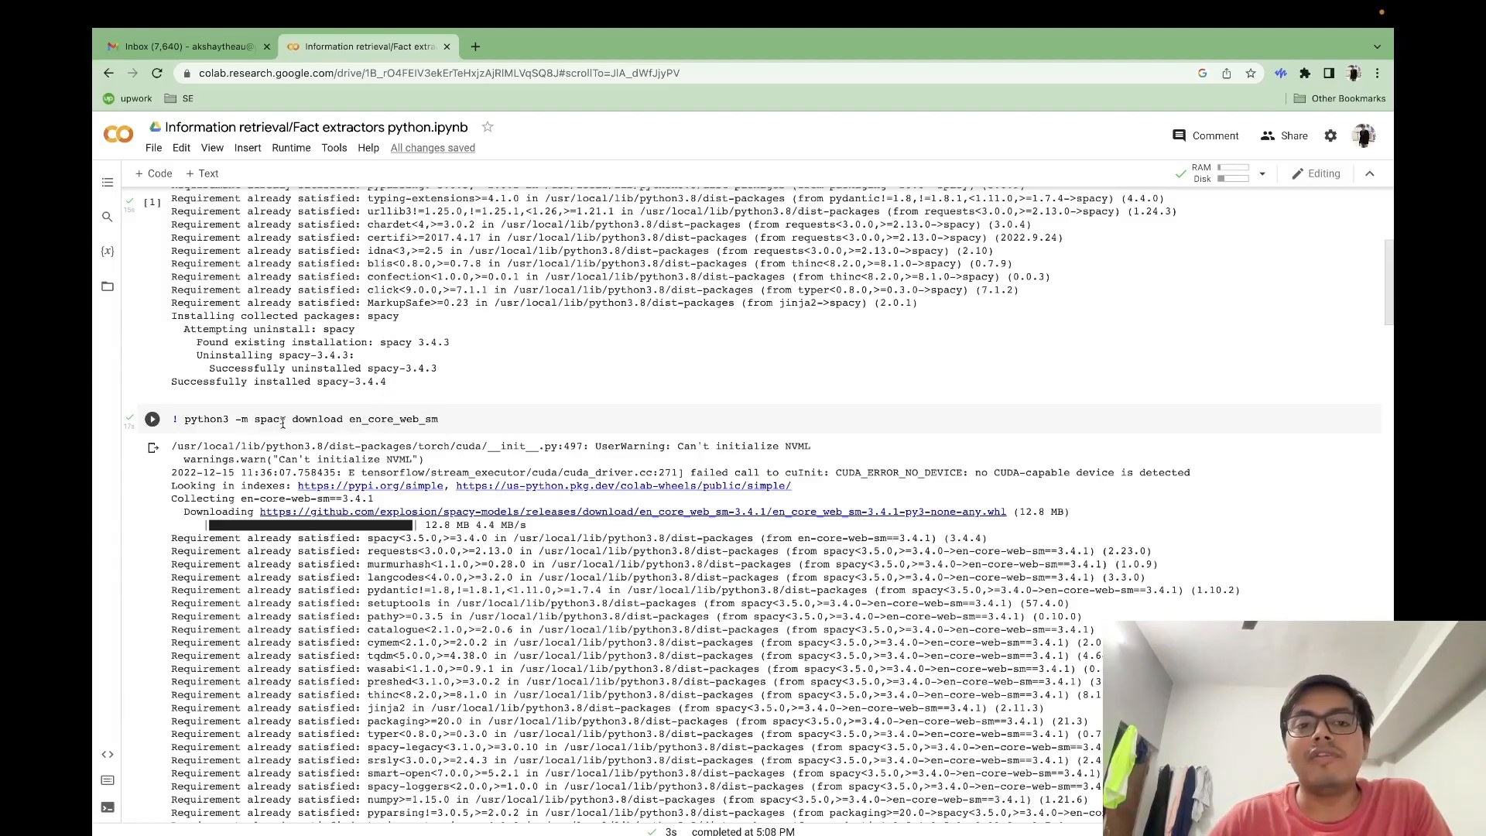
{"action": "mouse_move", "coordinate": [248, 424]}
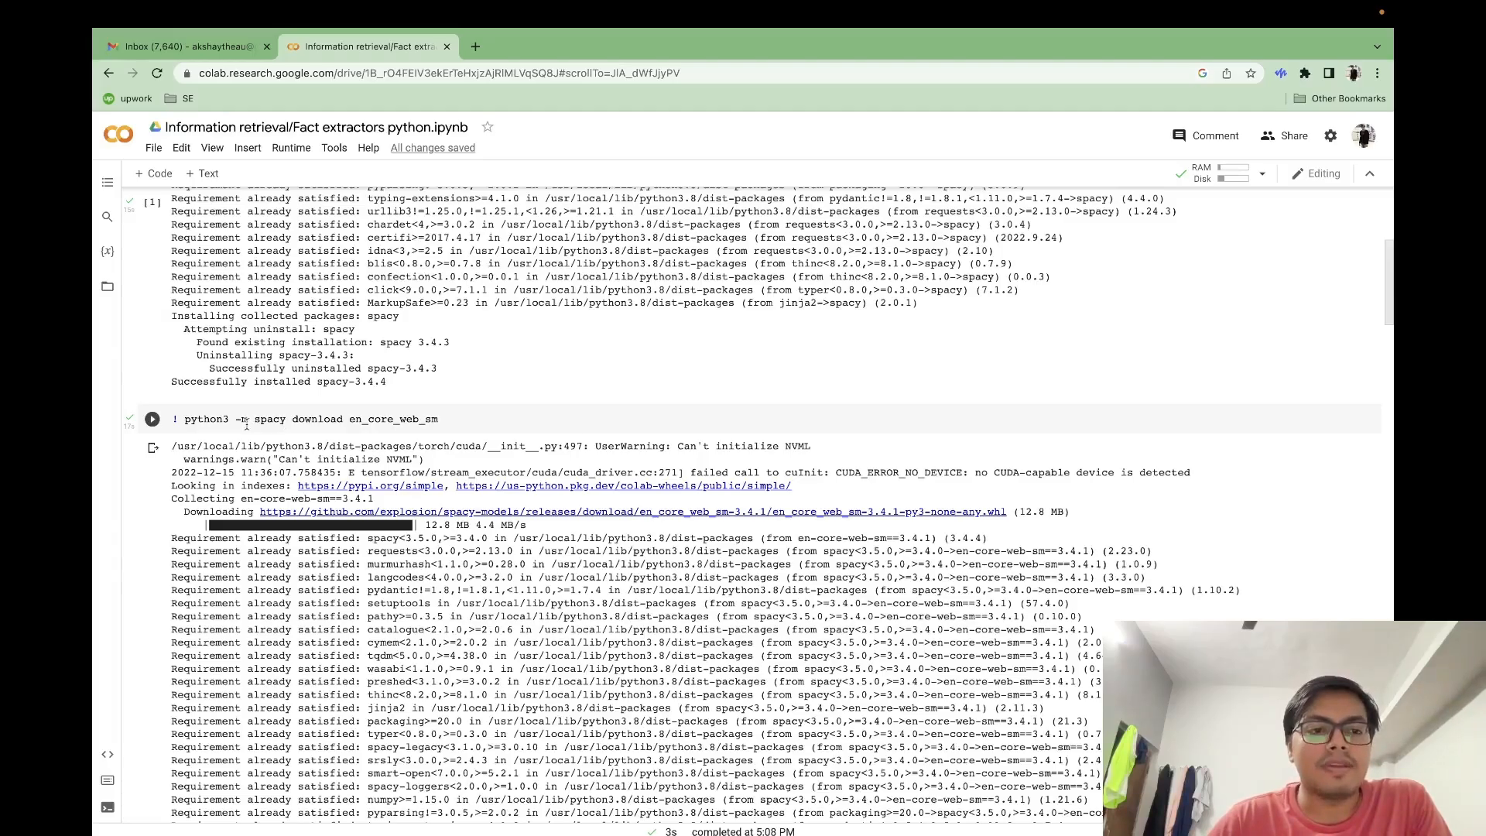
{"action": "scroll", "scroll_direction": "down", "scroll_amount": 3}
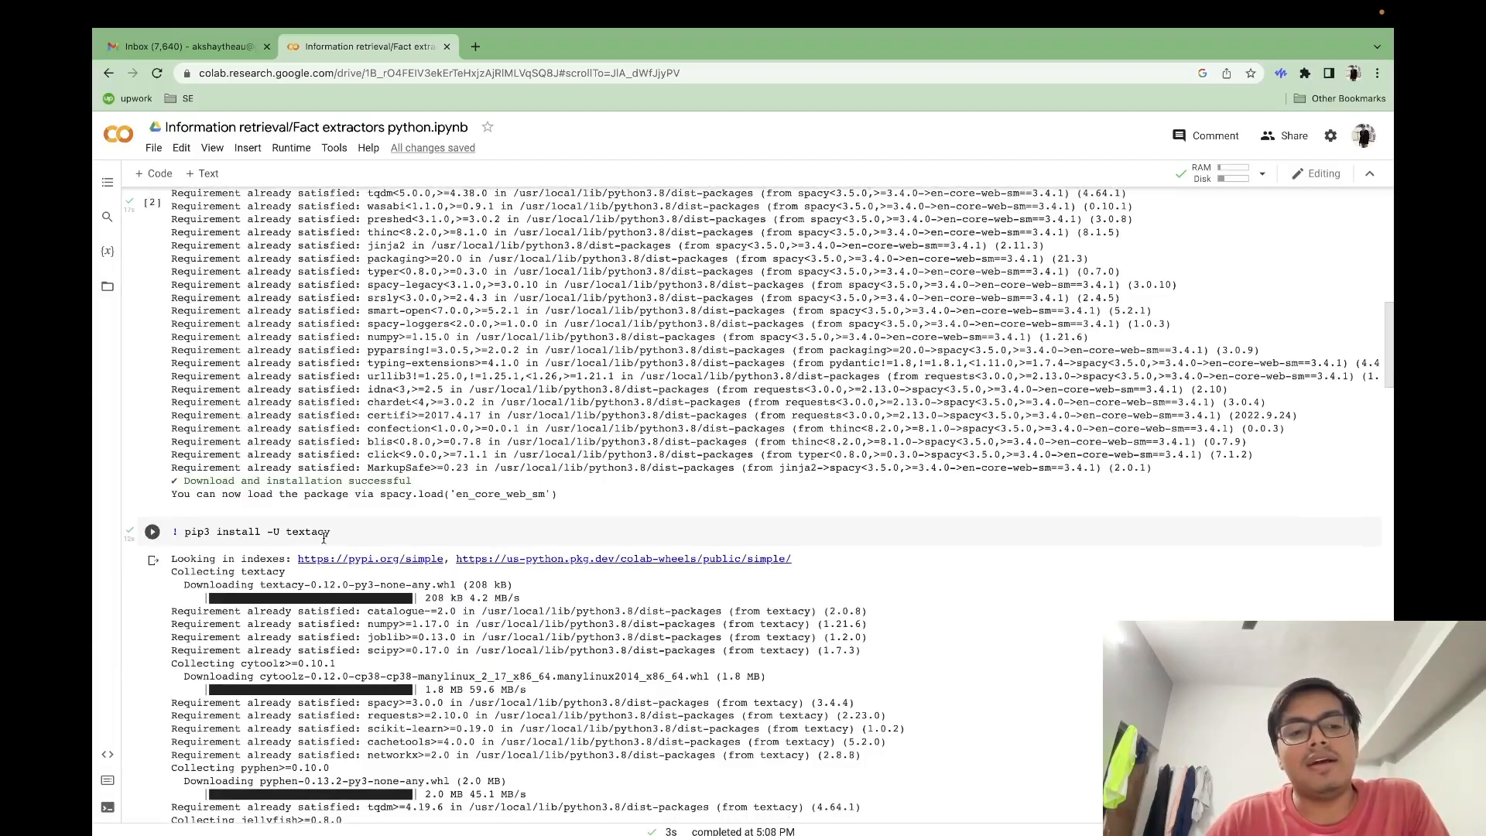
{"action": "scroll", "scroll_direction": "down", "scroll_amount": 3}
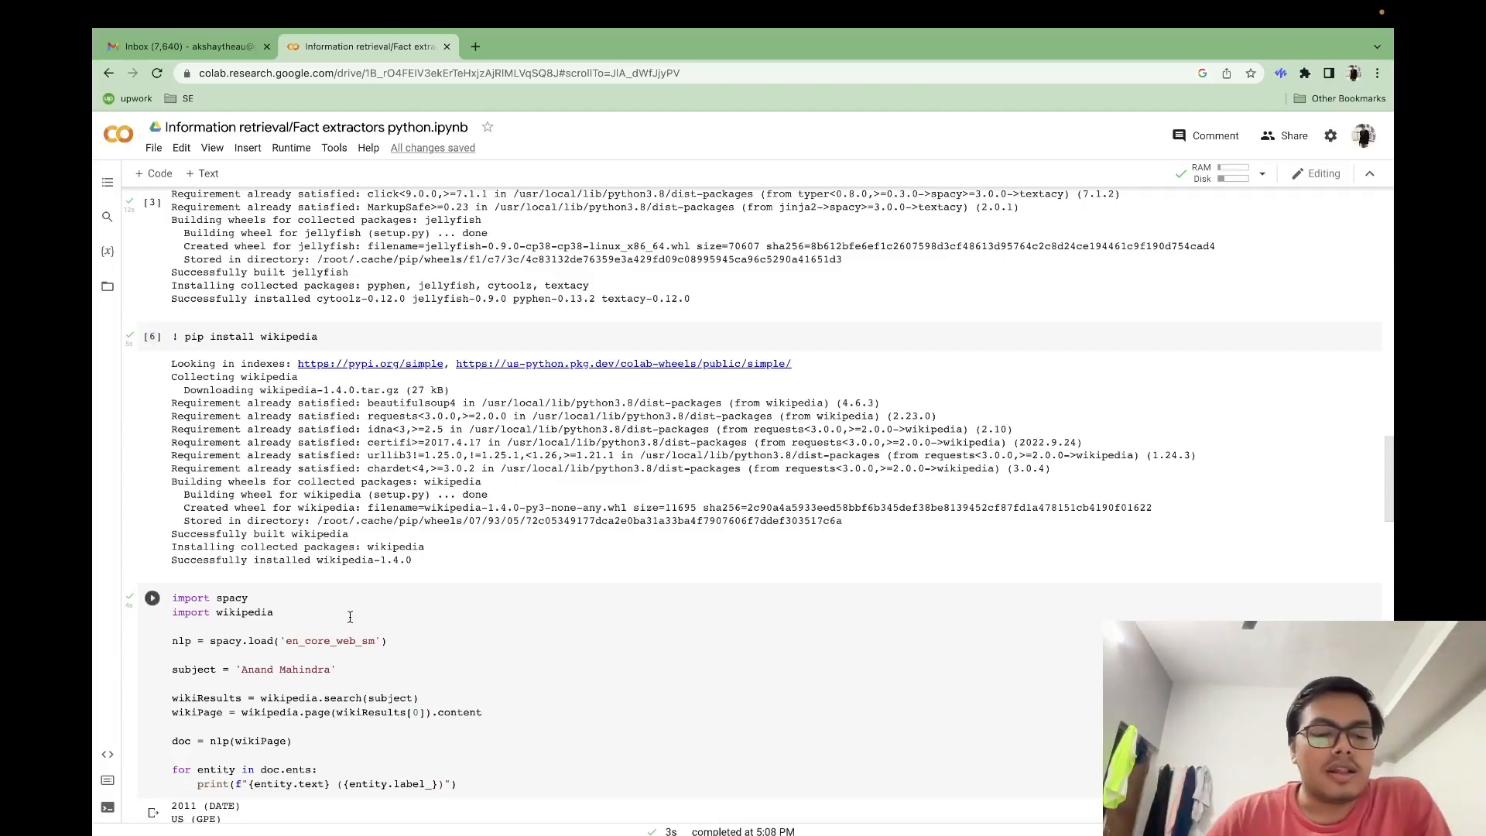
{"action": "scroll", "scroll_direction": "down", "scroll_amount": 3}
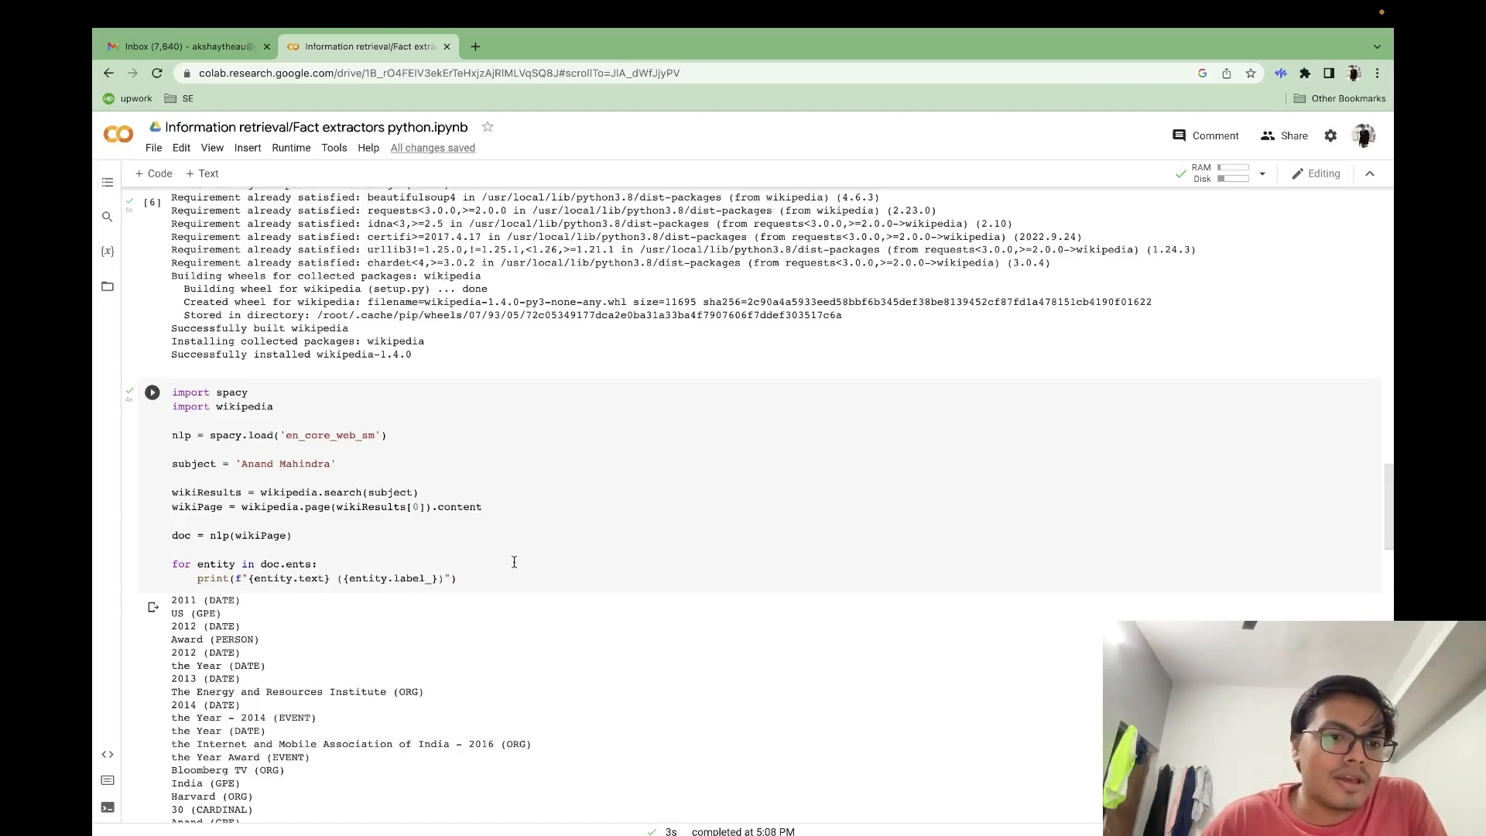
{"action": "mouse_move", "coordinate": [394, 549]}
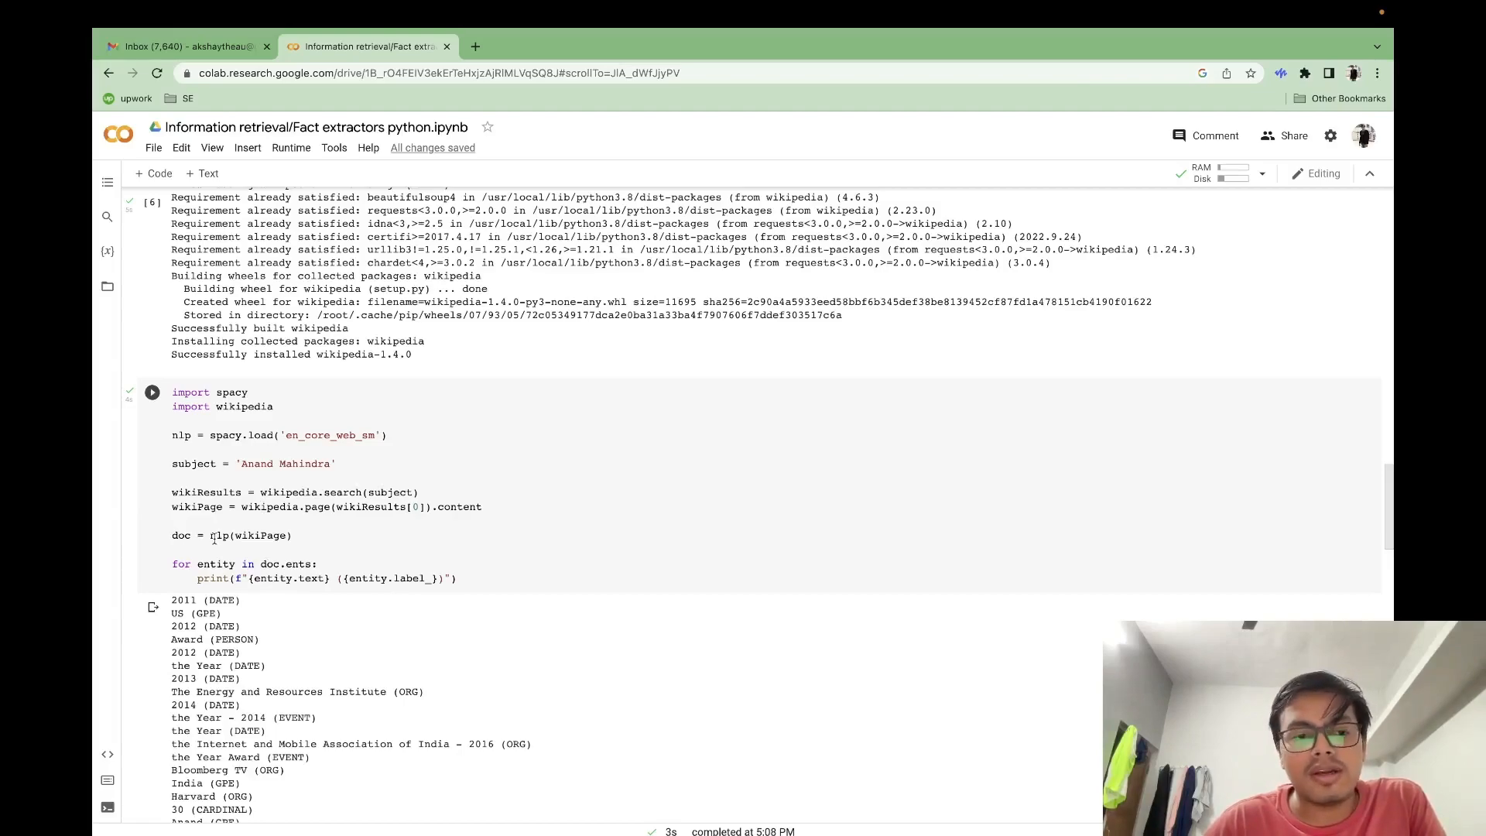
{"action": "scroll", "scroll_direction": "down", "scroll_amount": 3}
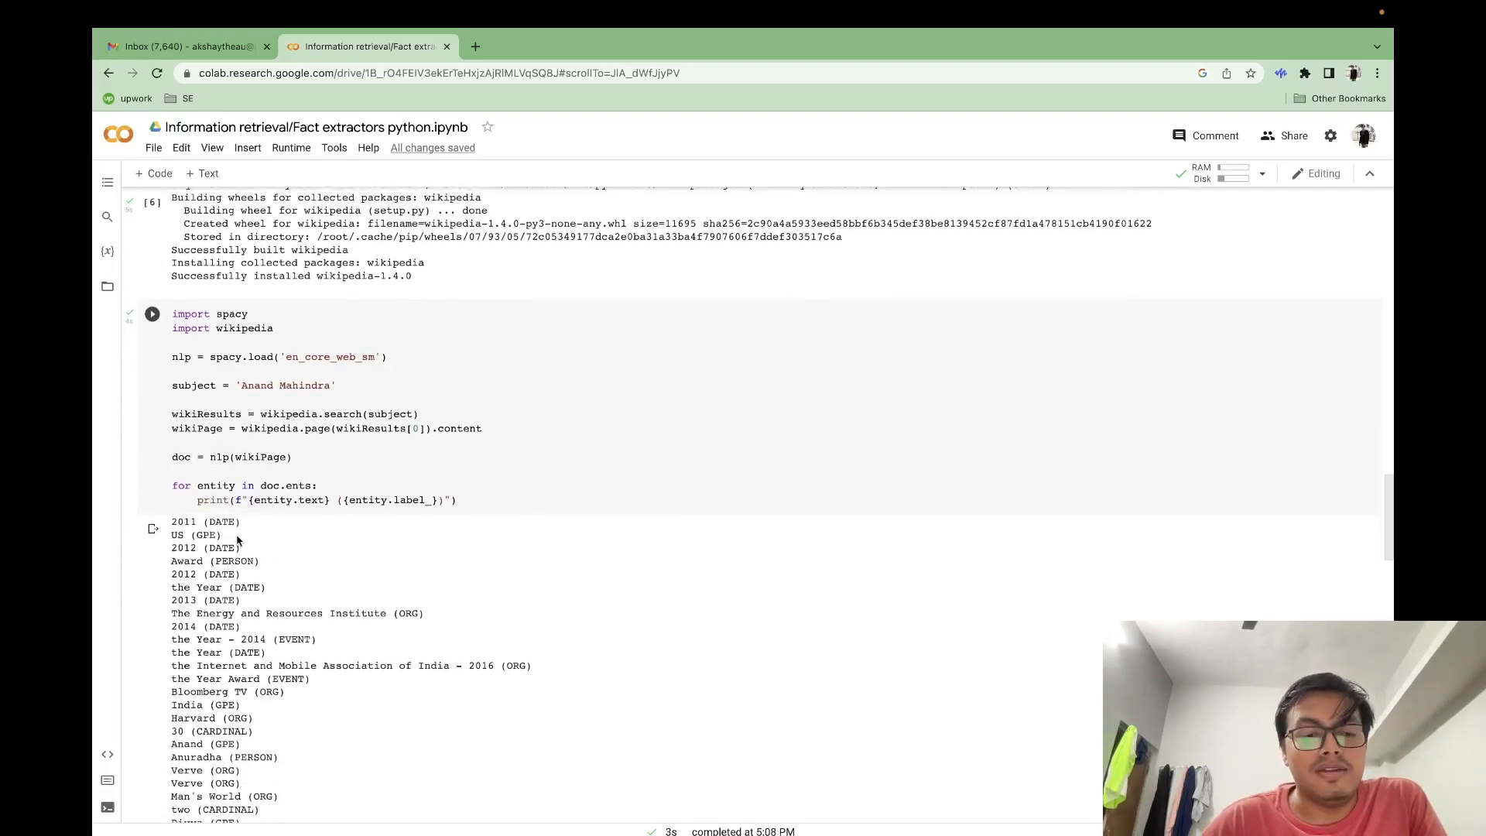
{"action": "mouse_move", "coordinate": [268, 567]}
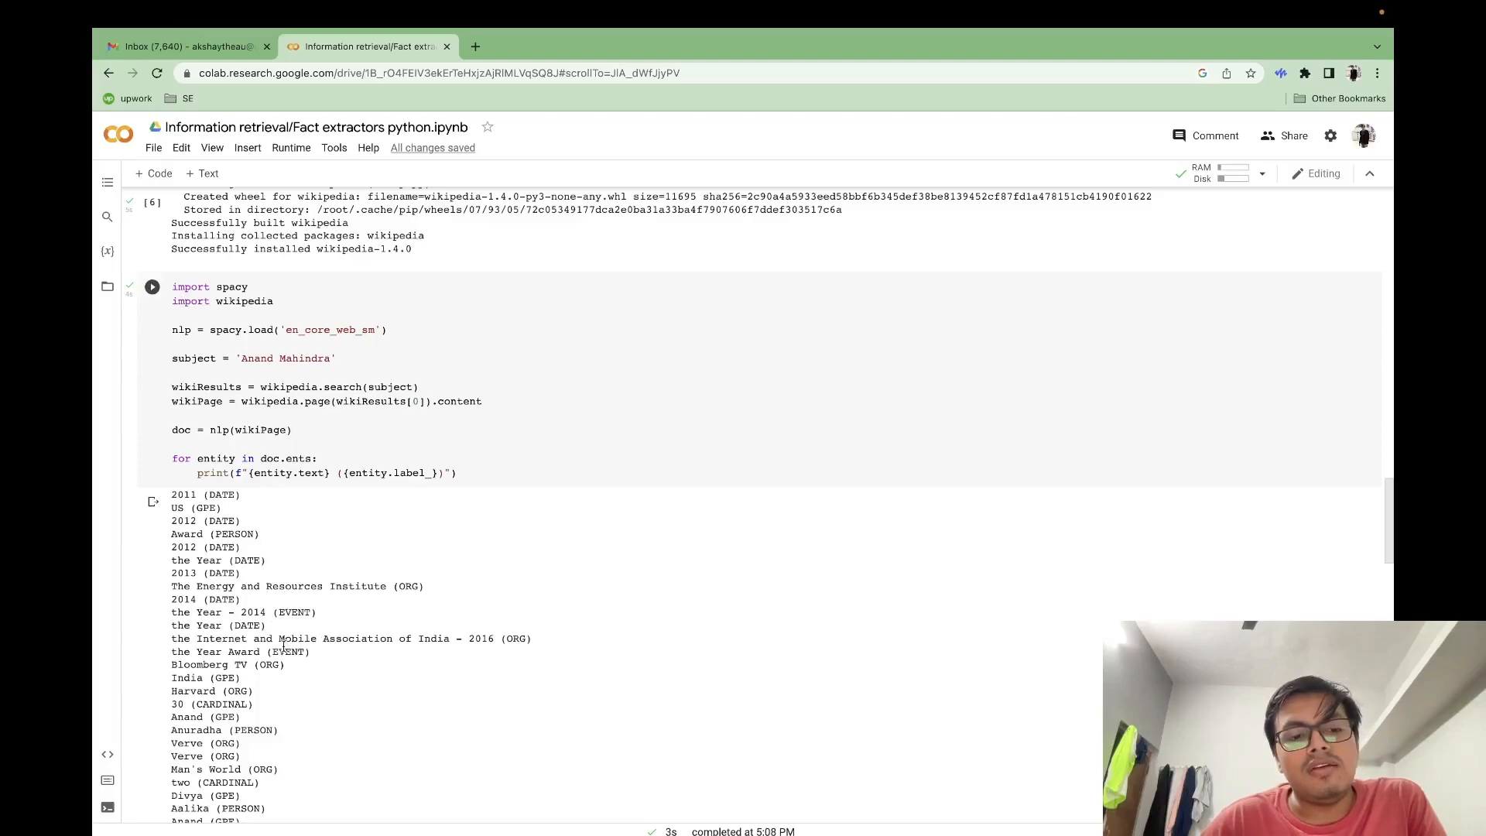
{"action": "scroll", "scroll_direction": "down", "scroll_amount": 3}
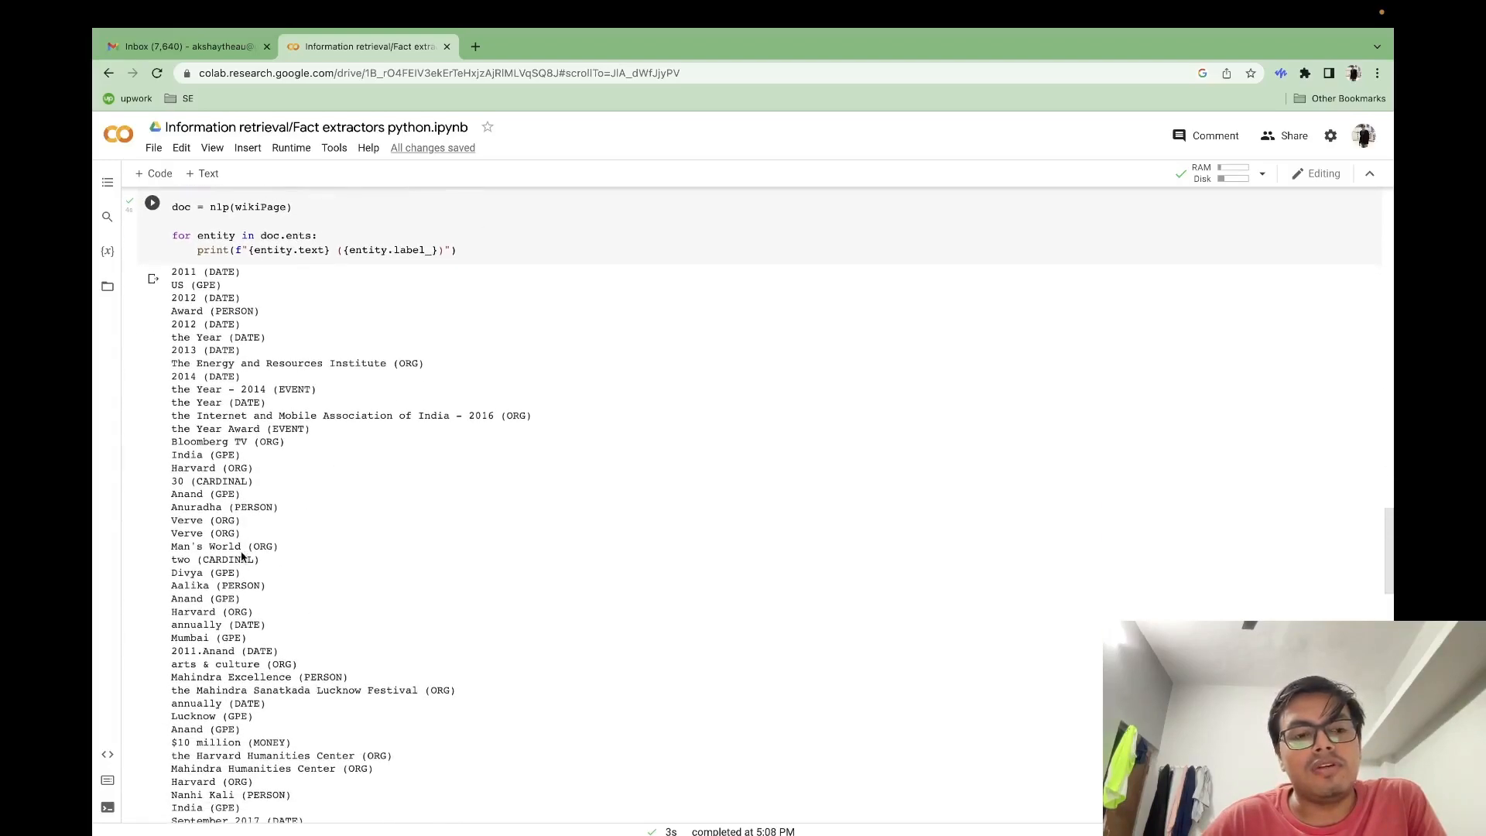
{"action": "scroll", "scroll_direction": "down", "scroll_amount": 3}
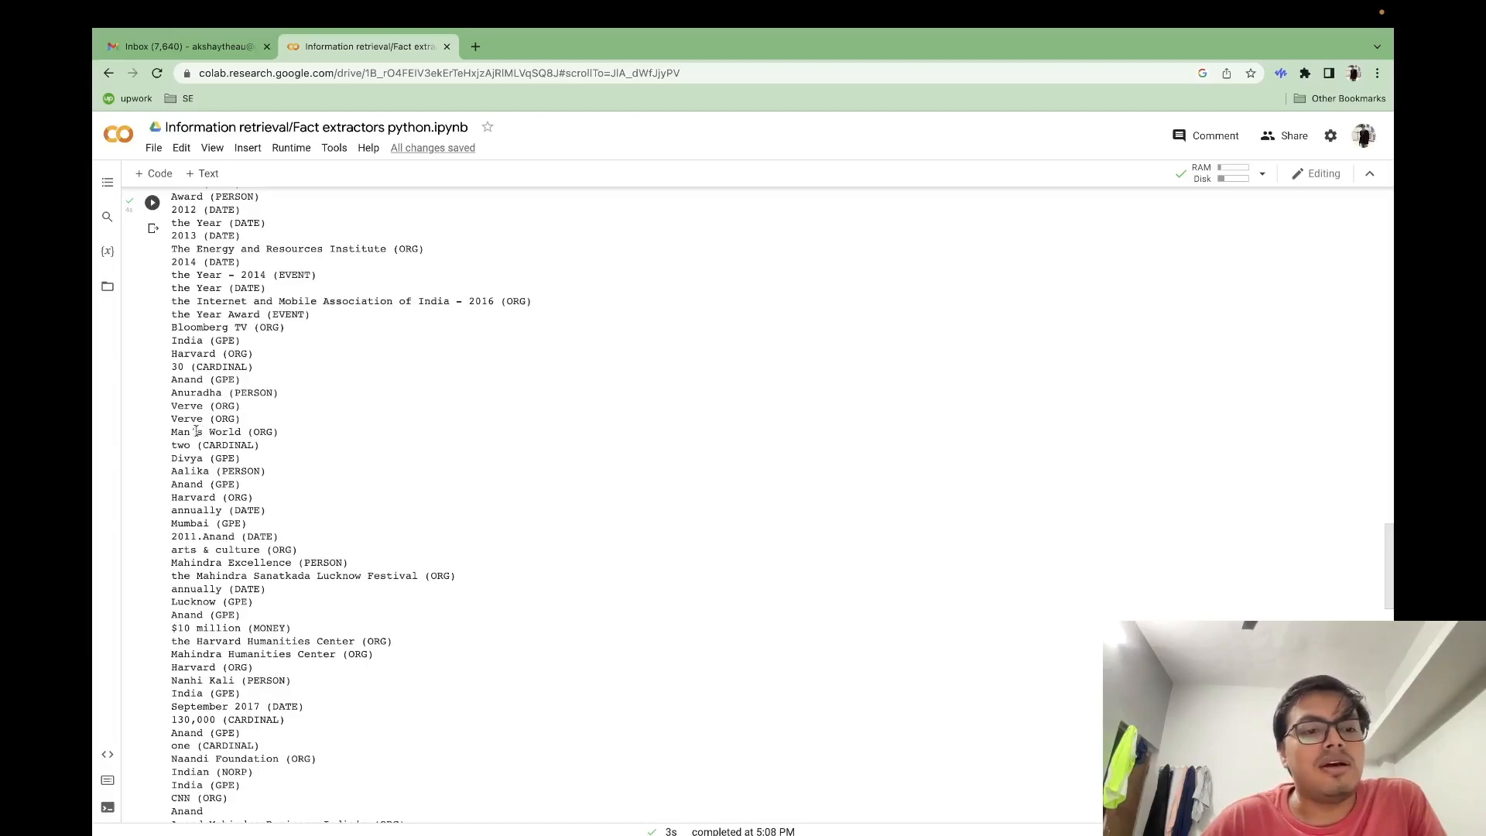
{"action": "mouse_move", "coordinate": [218, 397]}
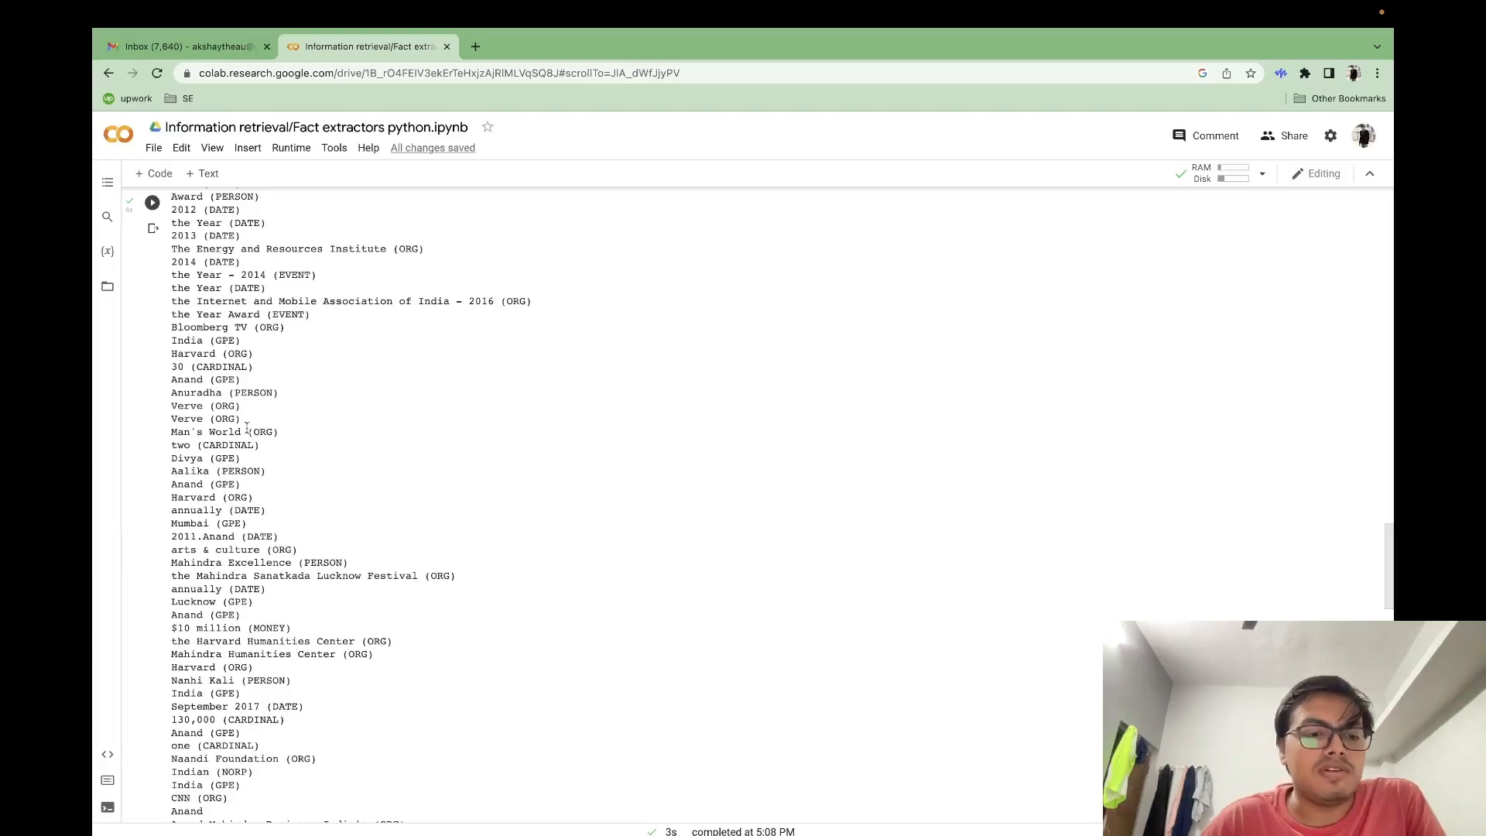
{"action": "scroll", "scroll_direction": "down", "scroll_amount": 3}
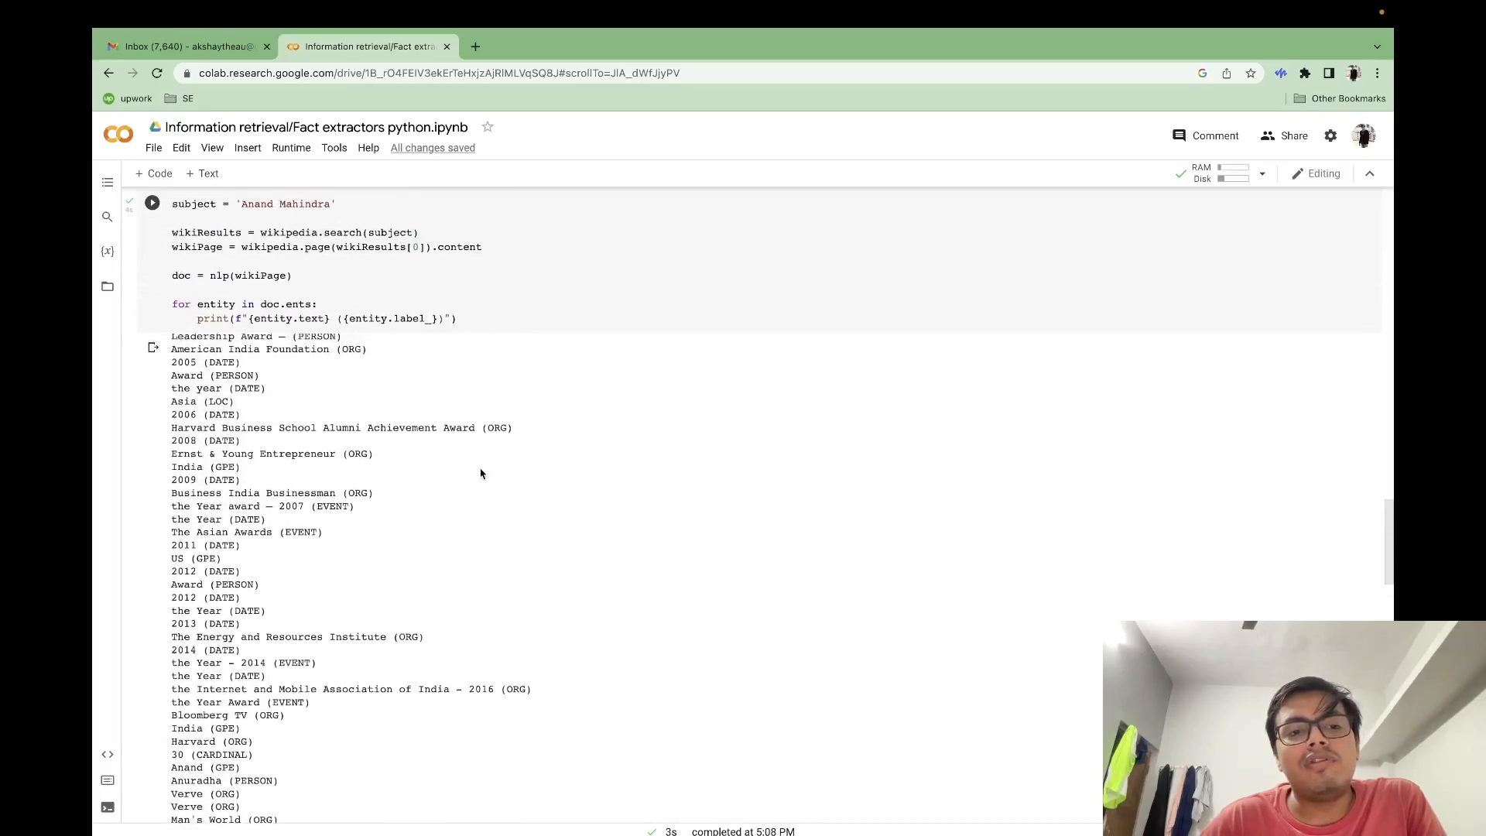
{"action": "scroll", "scroll_direction": "down", "scroll_amount": 3}
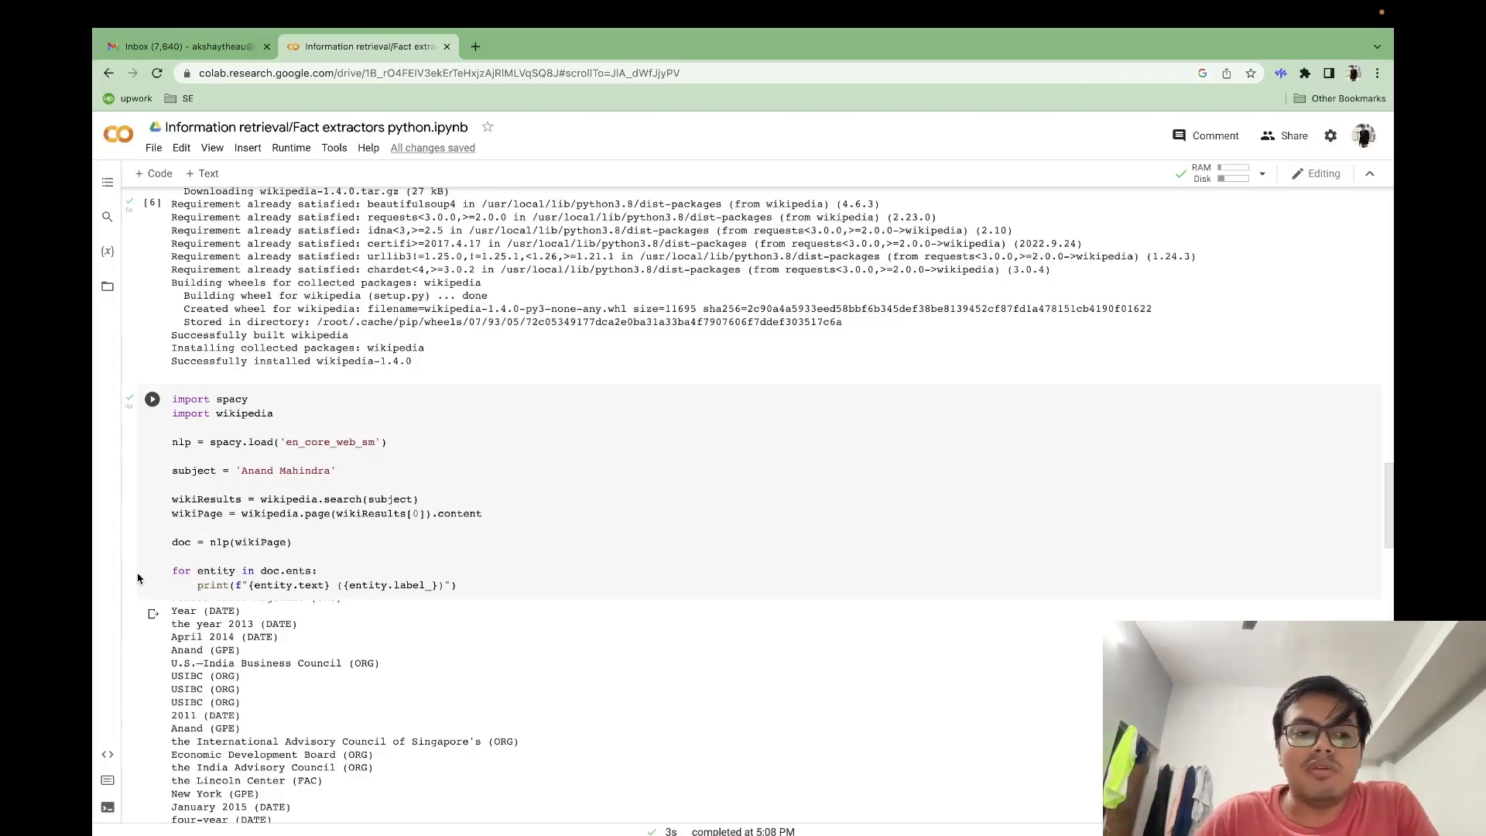
{"action": "scroll", "scroll_direction": "down", "scroll_amount": 3}
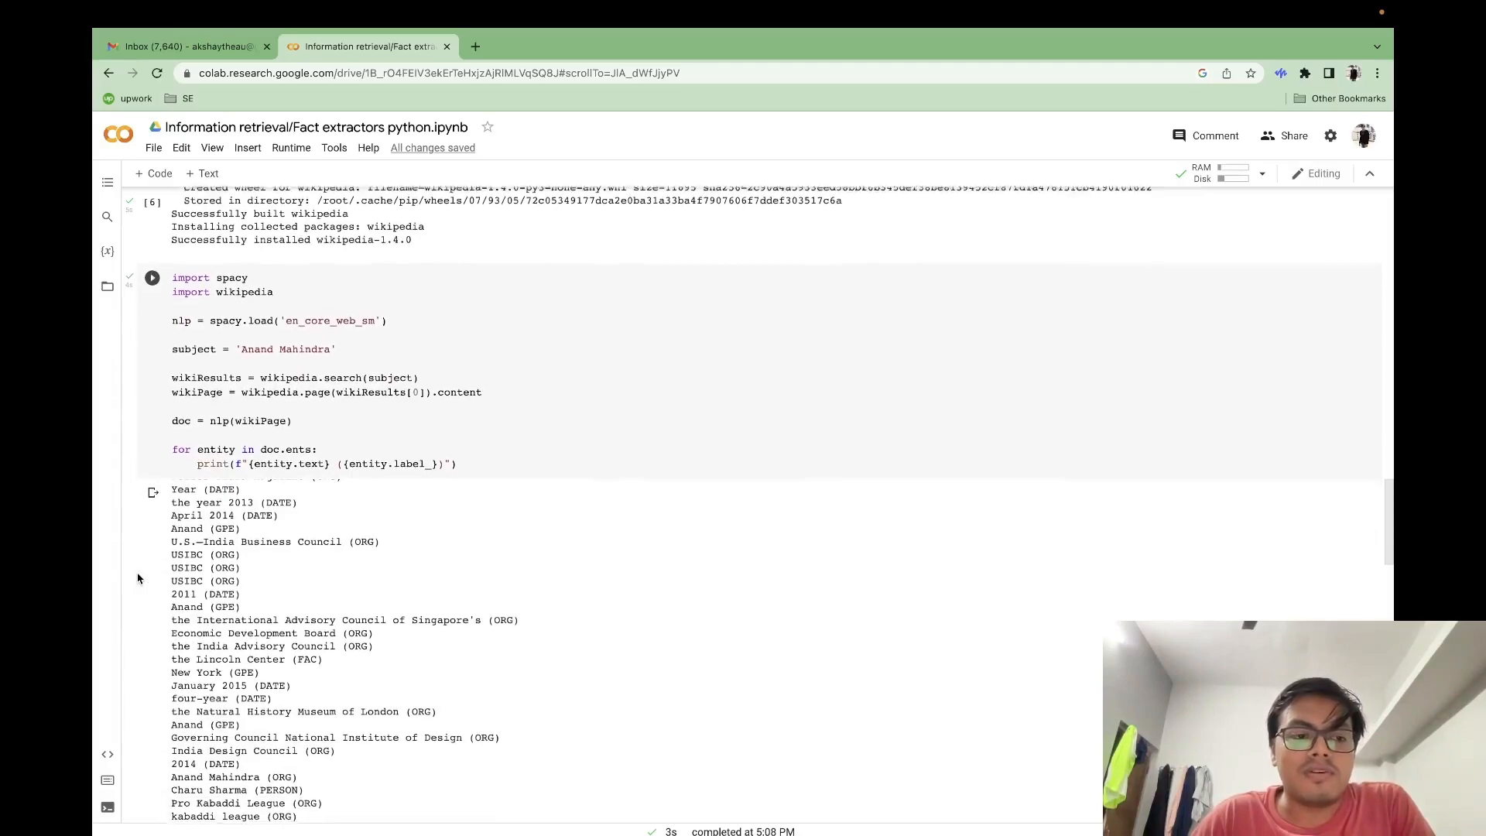
{"action": "scroll", "scroll_direction": "down", "scroll_amount": 3}
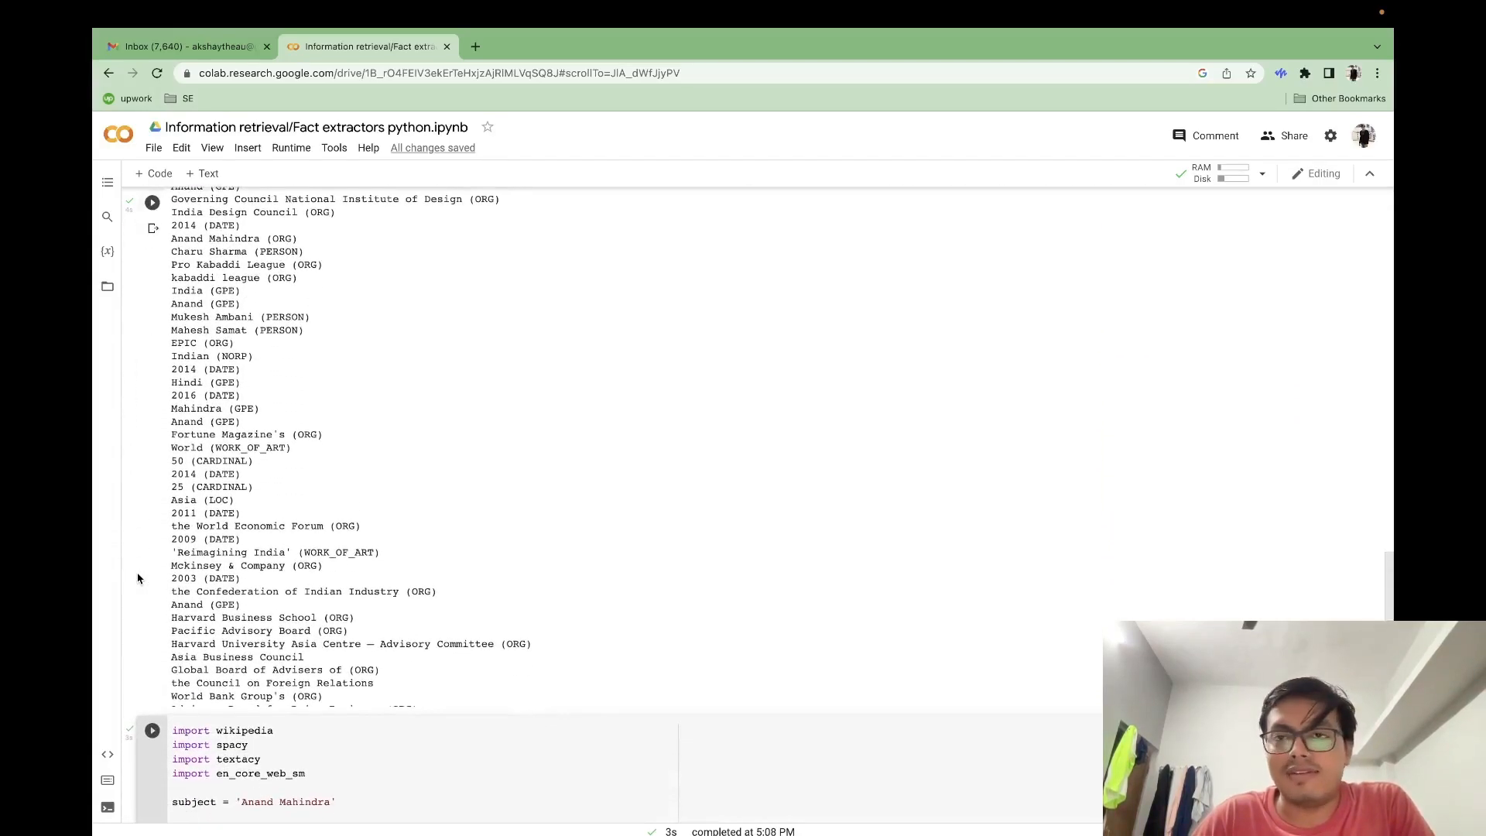
{"action": "scroll", "scroll_direction": "down", "scroll_amount": 3}
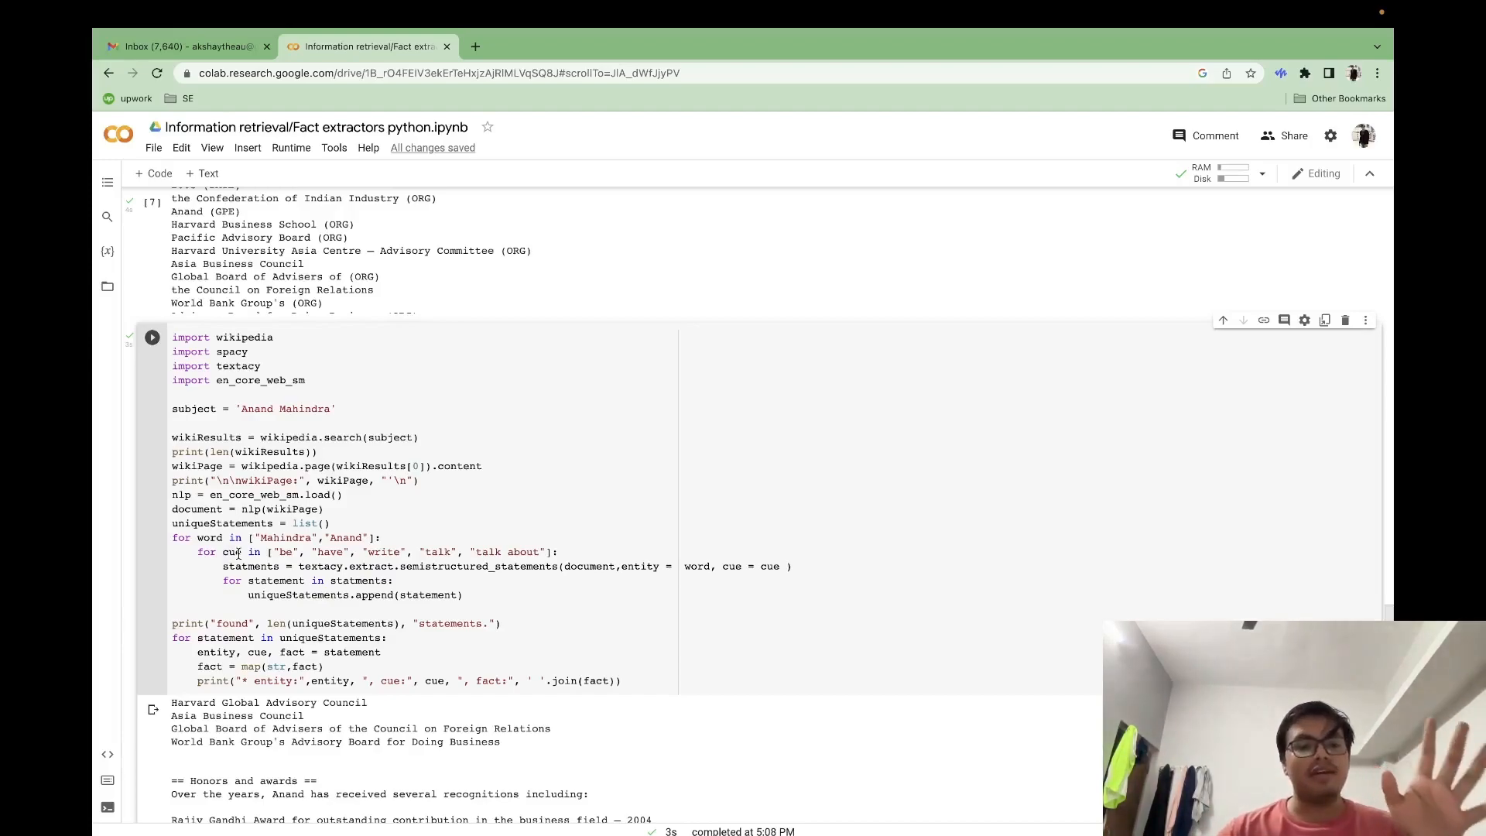
{"action": "scroll", "scroll_direction": "down", "scroll_amount": 3}
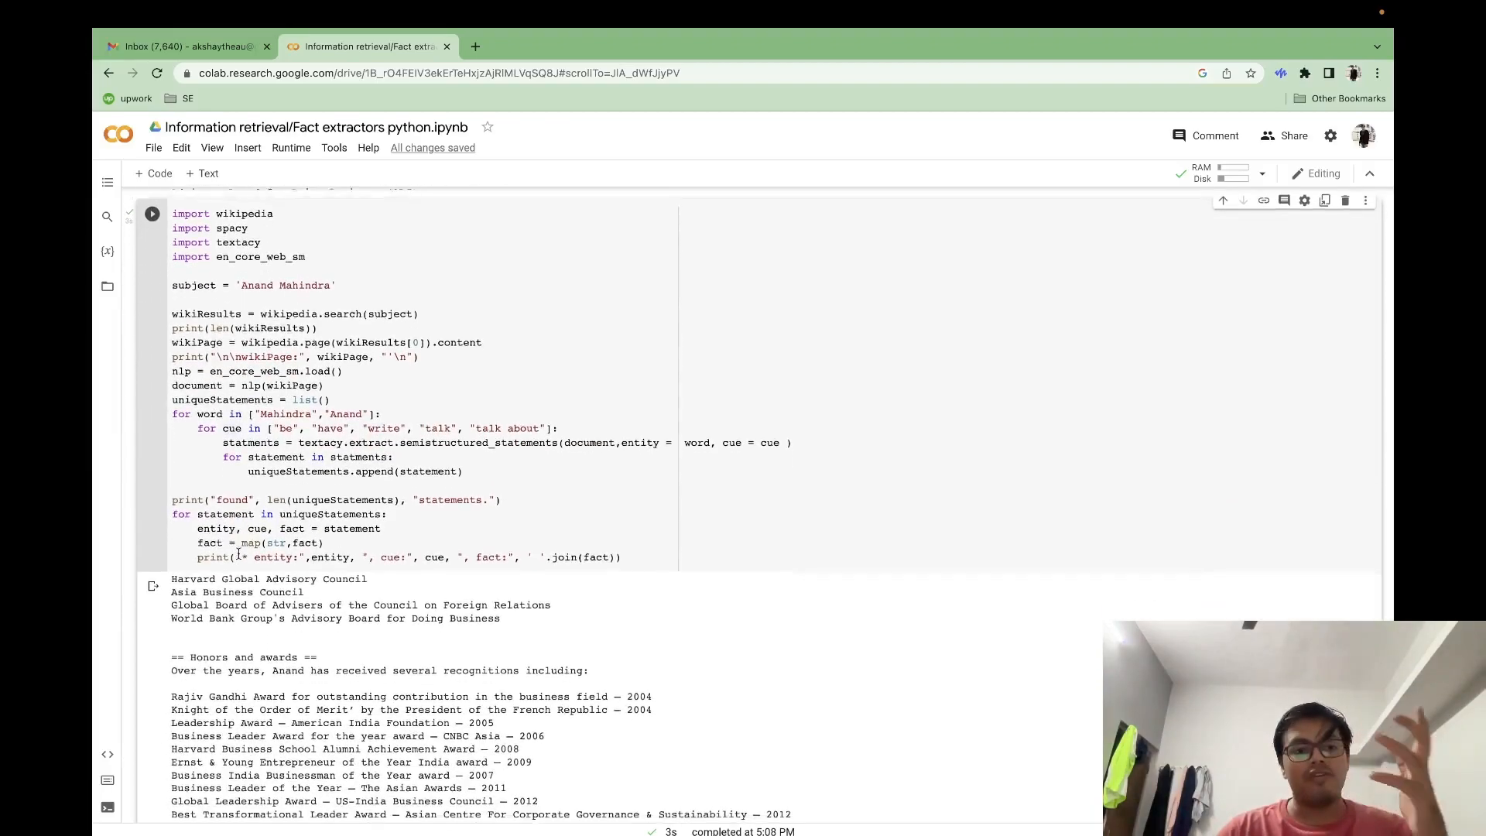
{"action": "scroll", "scroll_direction": "down", "scroll_amount": 3}
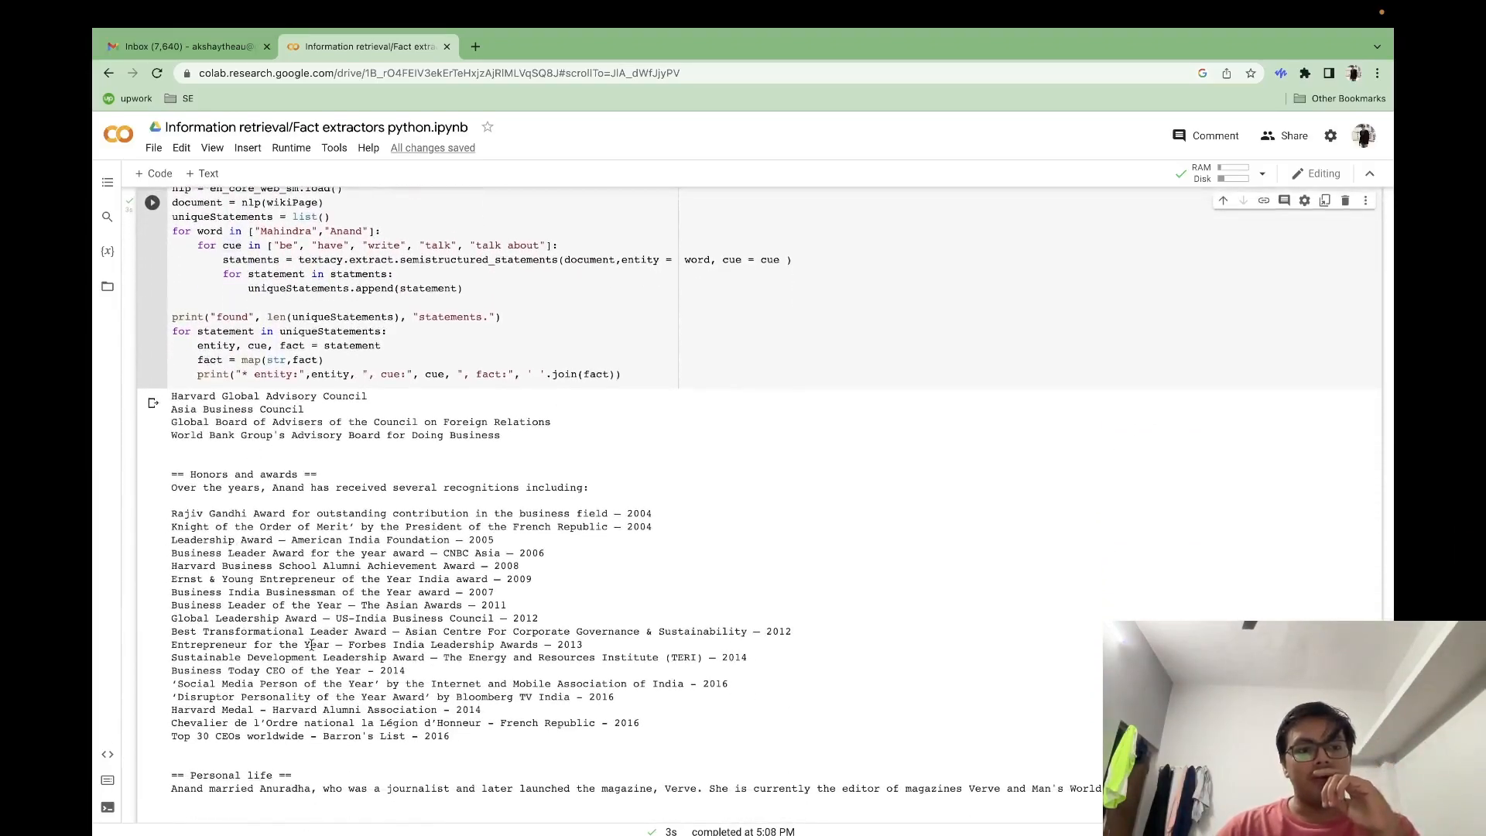
{"action": "scroll", "scroll_direction": "down", "scroll_amount": 3}
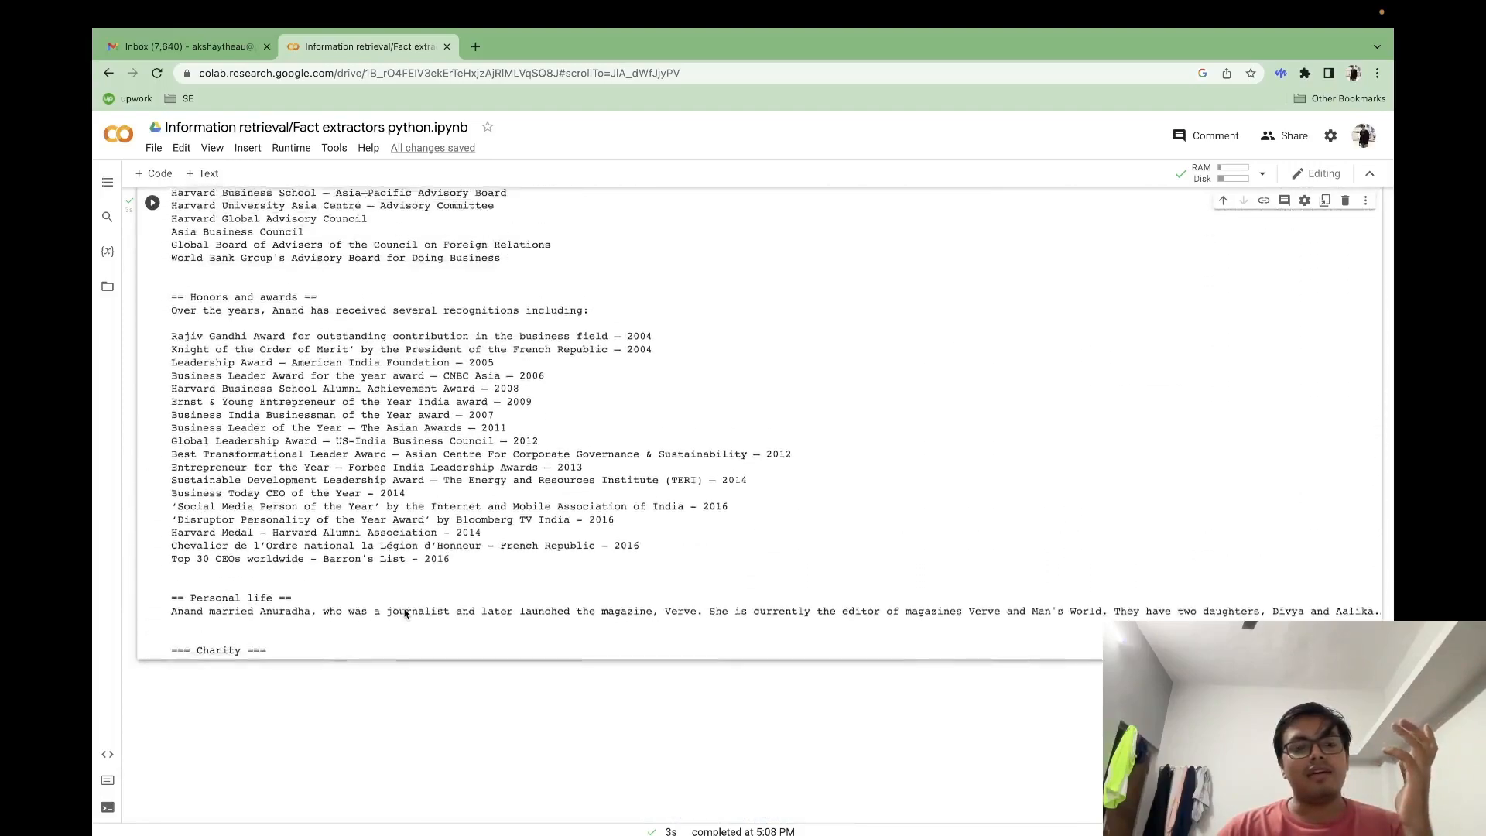
{"action": "scroll", "scroll_direction": "down", "scroll_amount": 3}
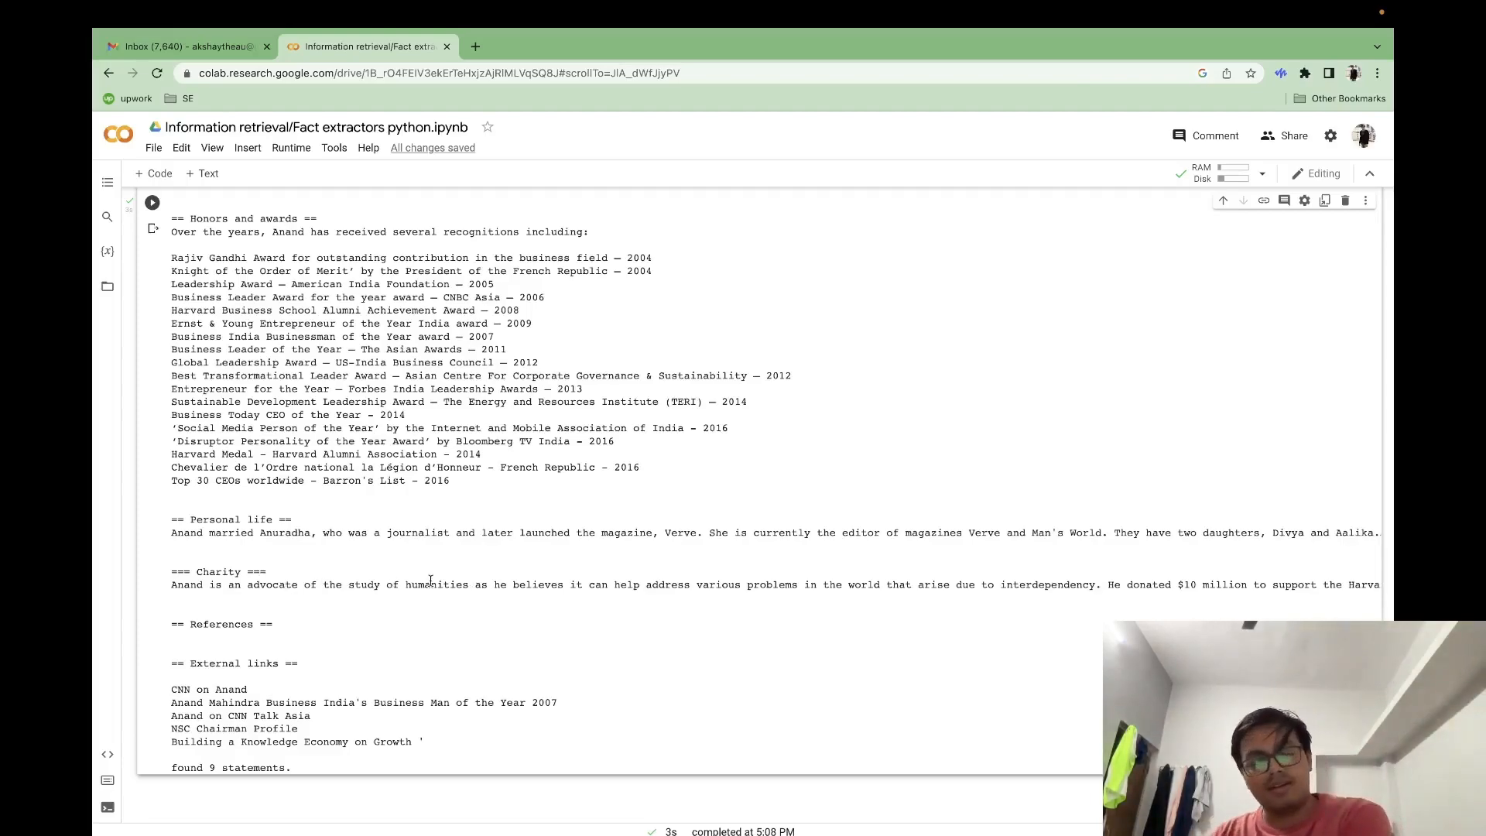
{"action": "mouse_move", "coordinate": [357, 577]}
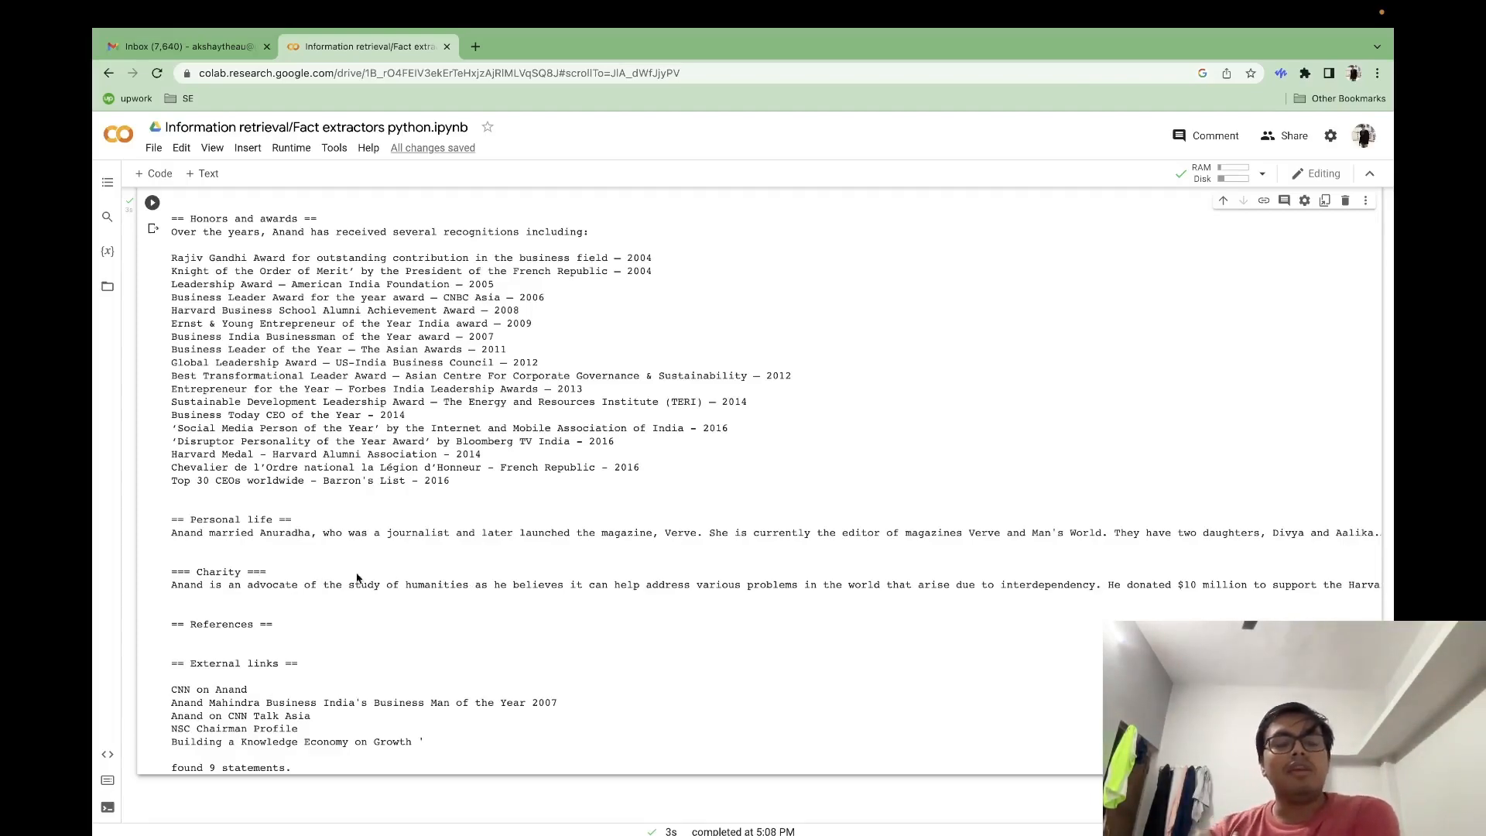
{"action": "mouse_move", "coordinate": [336, 551]}
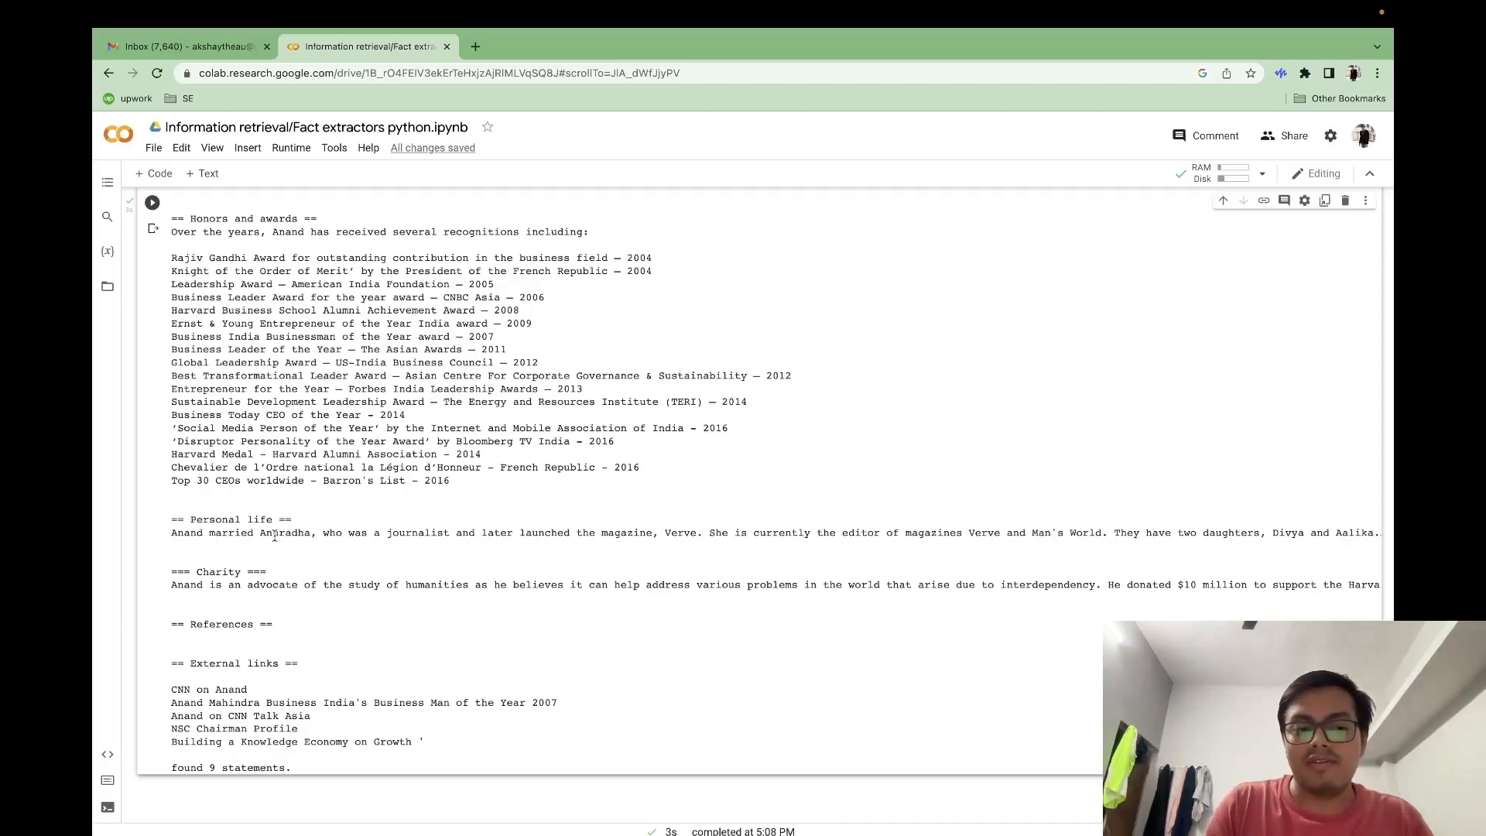
{"action": "mouse_move", "coordinate": [333, 490]}
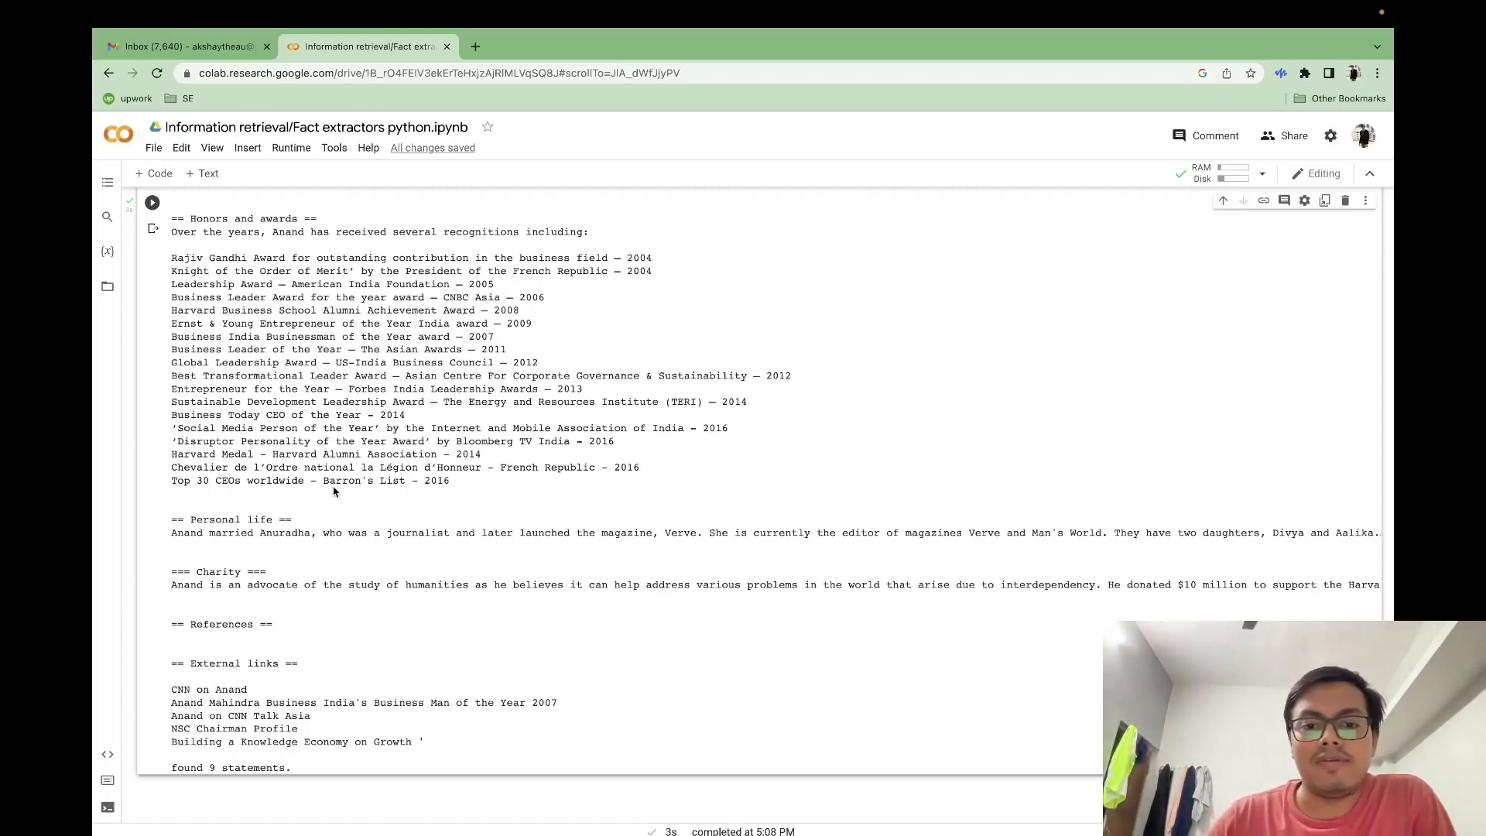
{"action": "scroll", "scroll_direction": "down", "scroll_amount": 3}
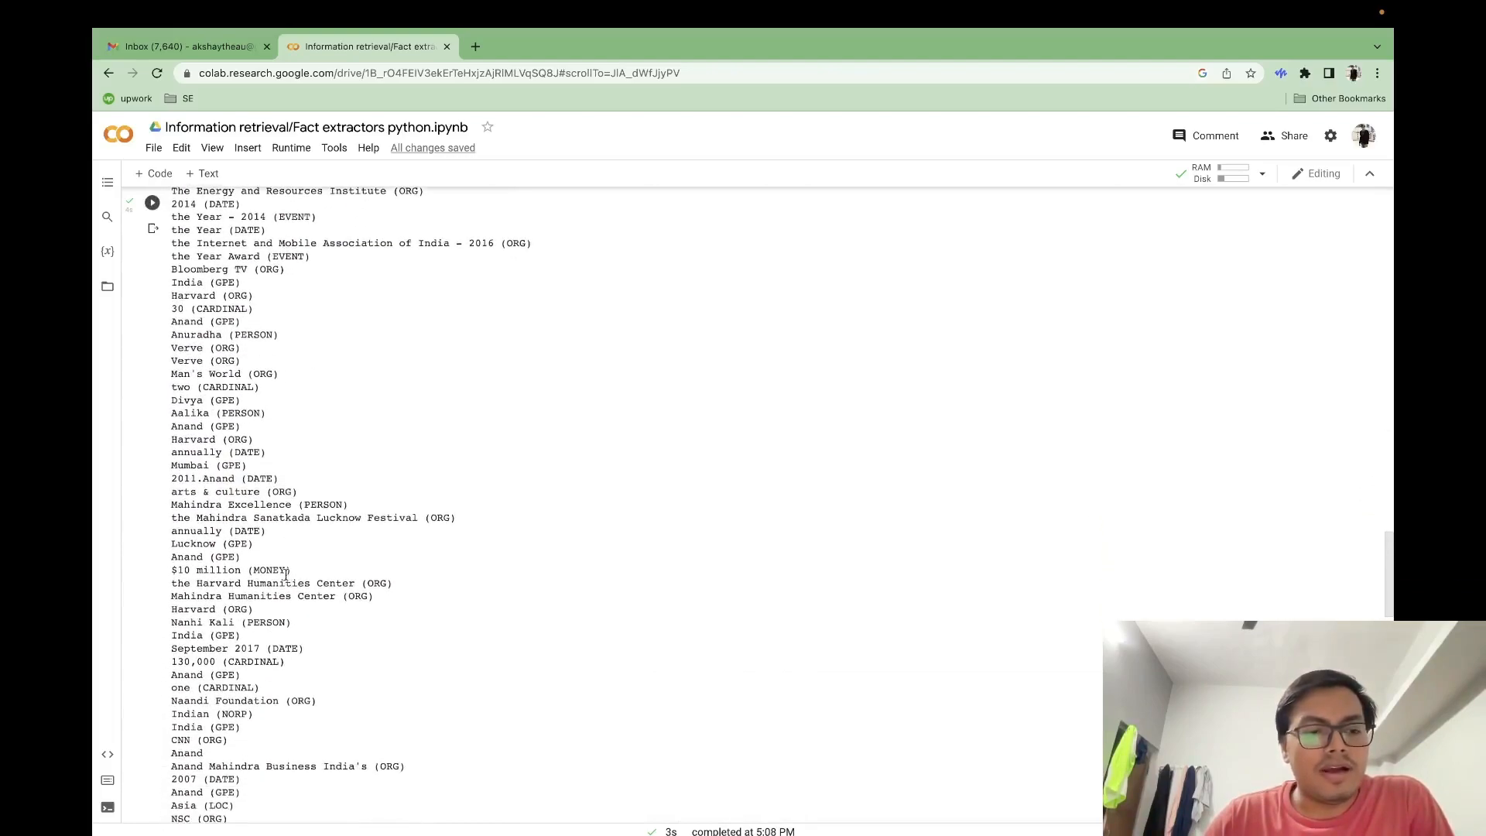
{"action": "scroll", "scroll_direction": "down", "scroll_amount": 3}
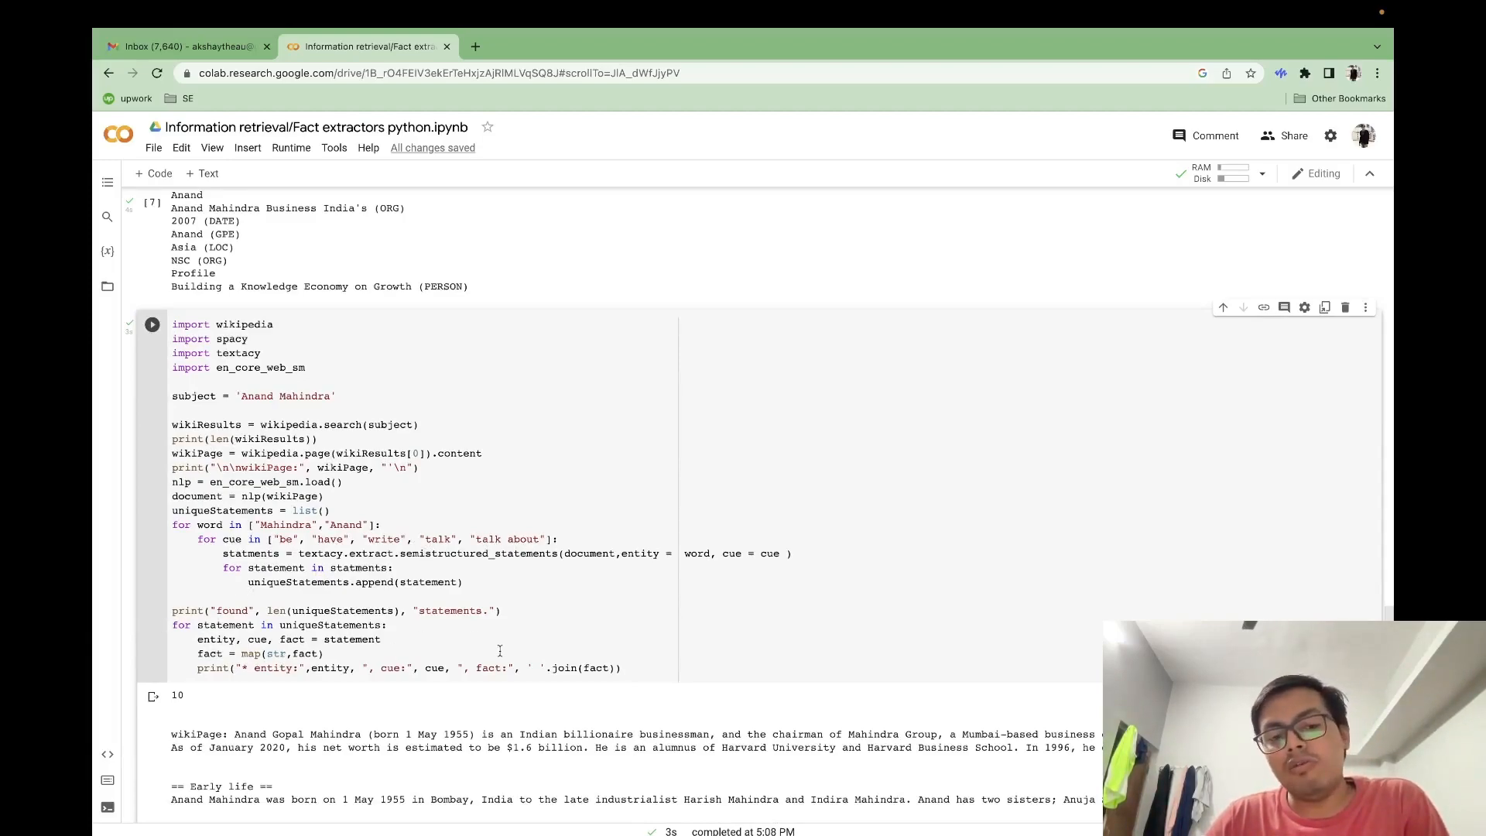
{"action": "scroll", "scroll_direction": "down", "scroll_amount": 3}
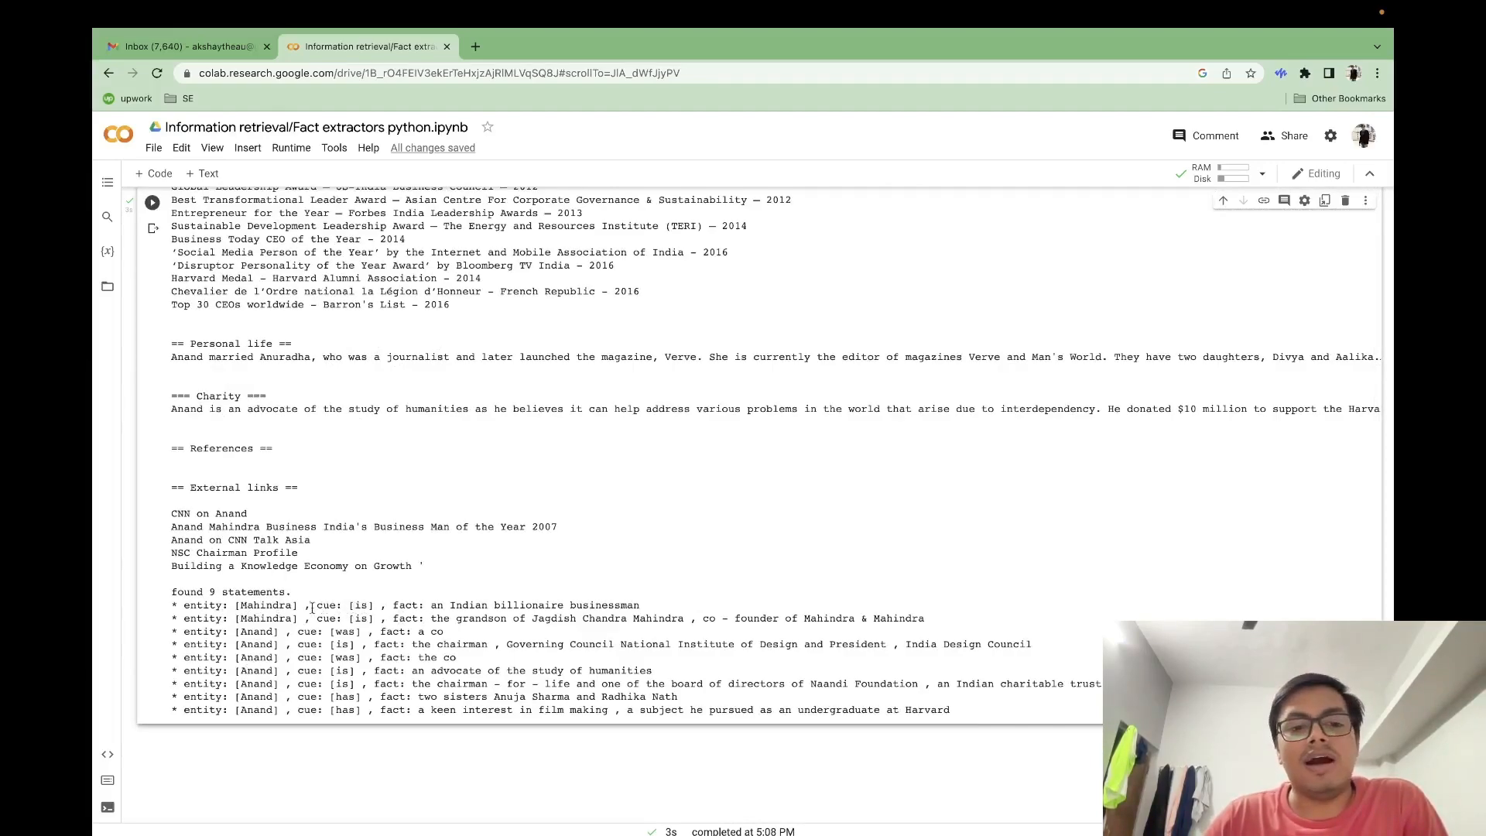
{"action": "mouse_move", "coordinate": [588, 597]}
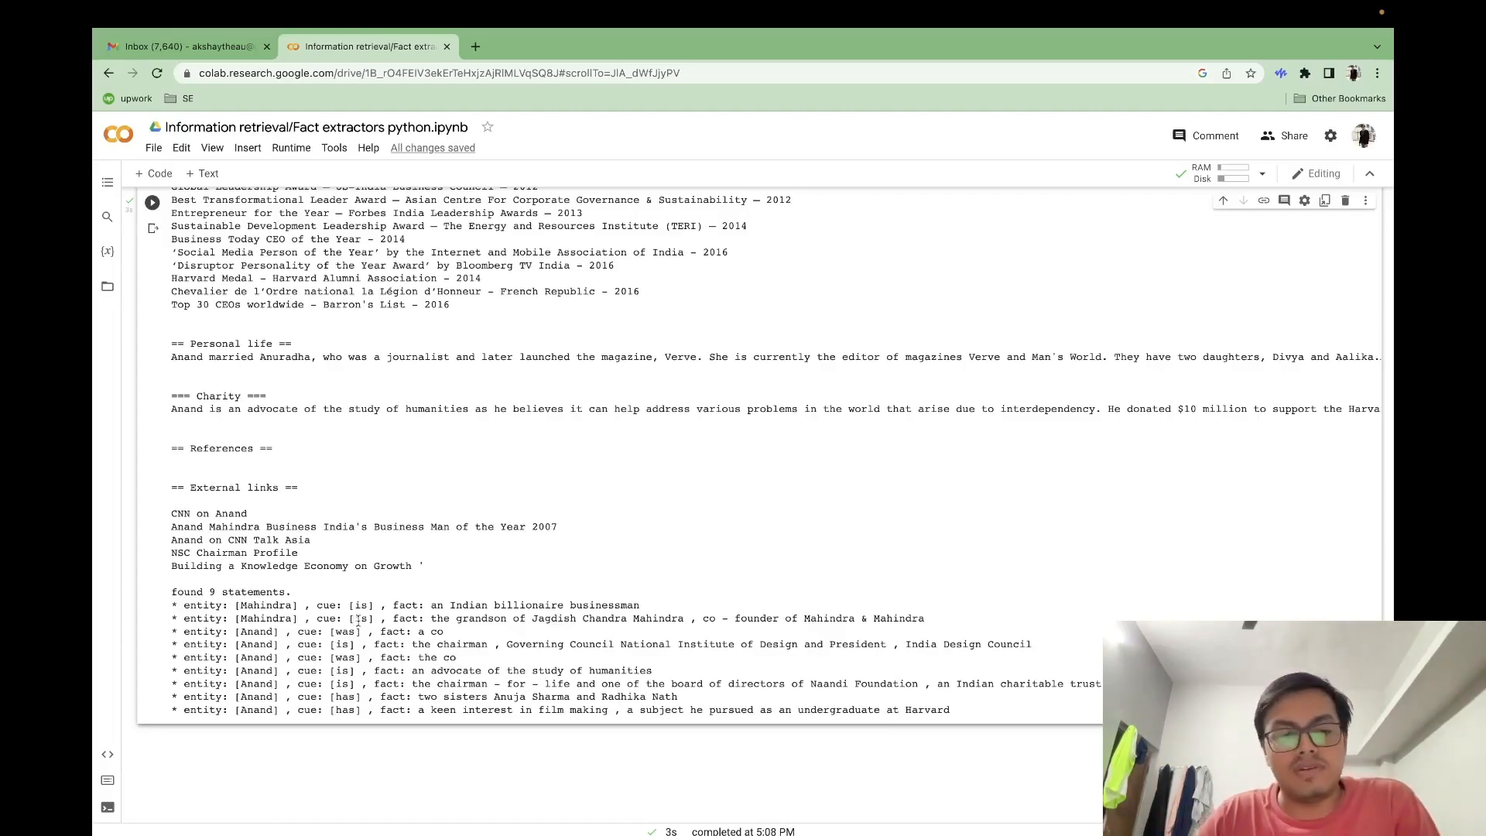
{"action": "mouse_move", "coordinate": [466, 621]}
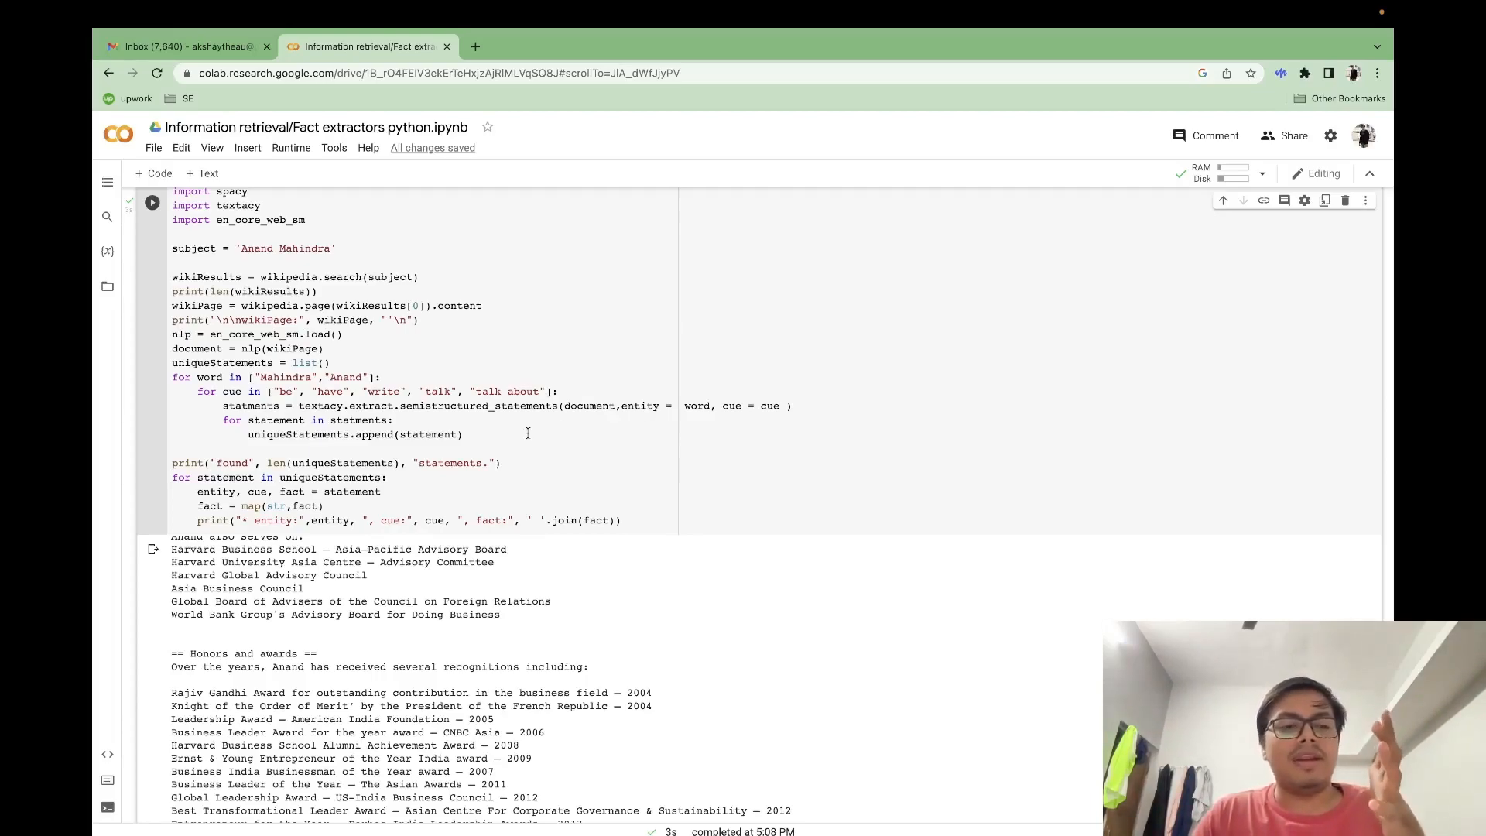
{"action": "mouse_move", "coordinate": [137, 555]}
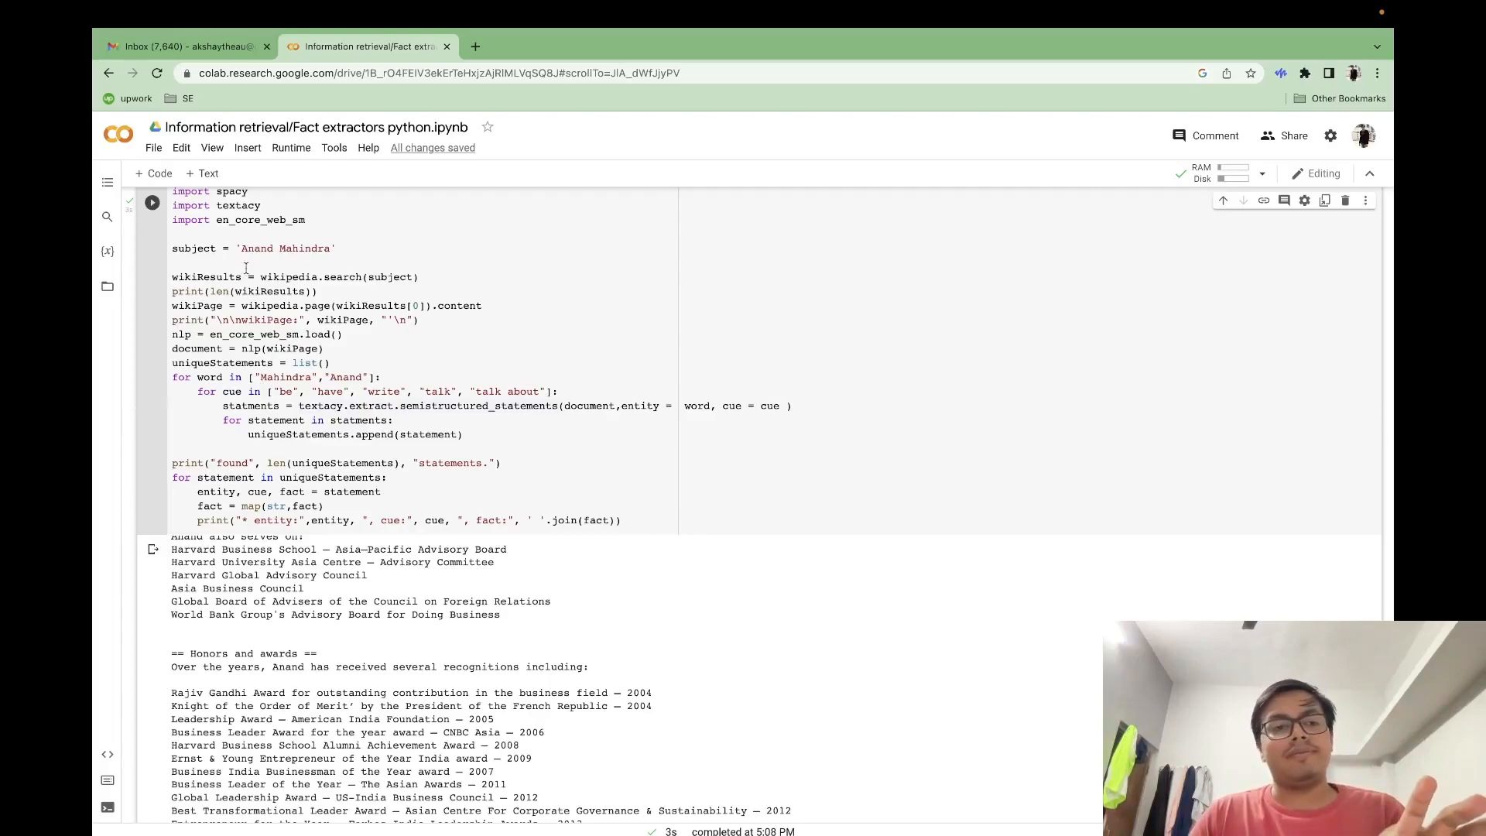
{"action": "mouse_move", "coordinate": [133, 415]}
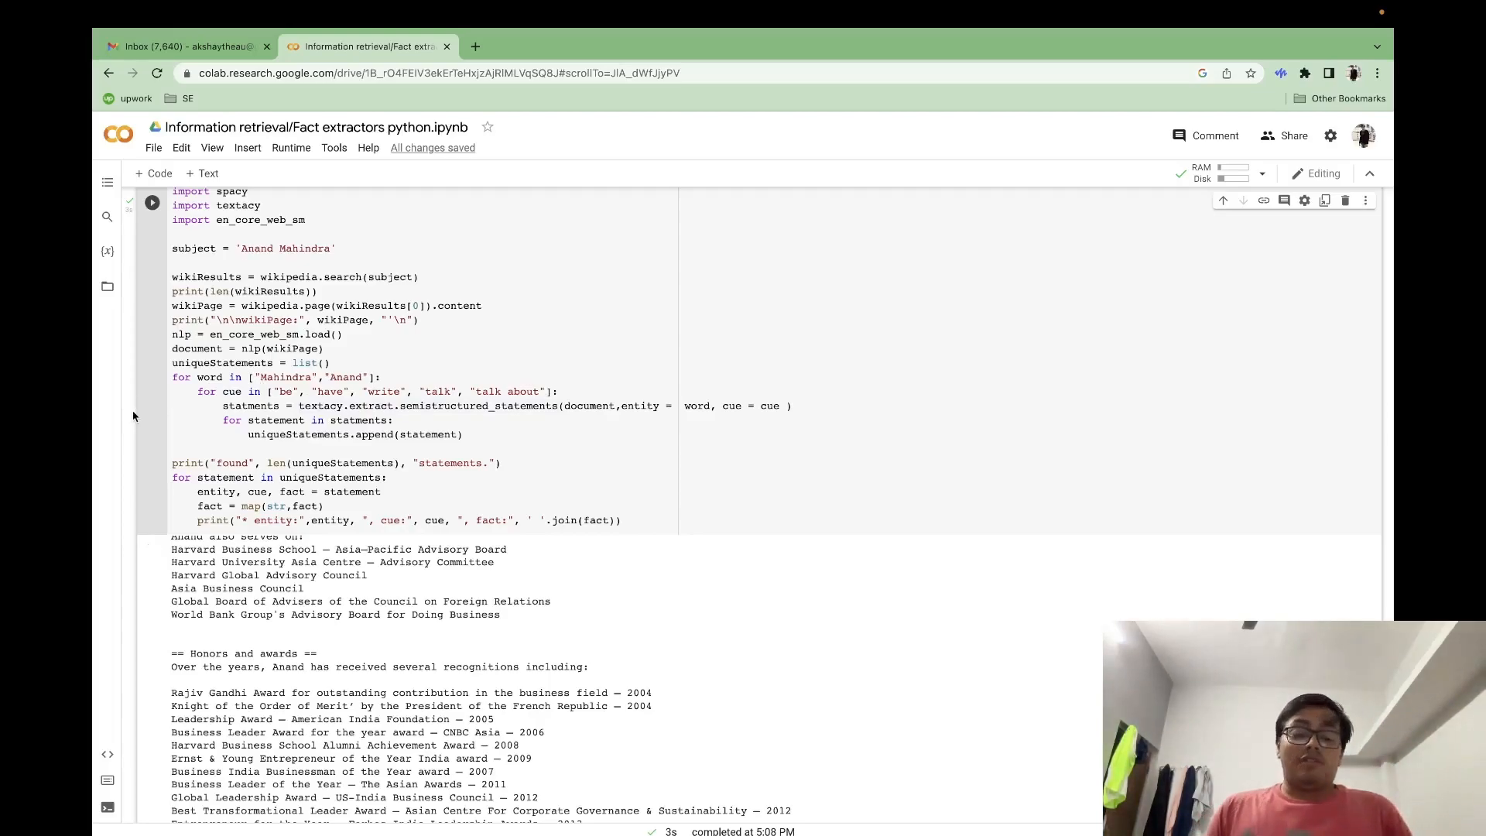